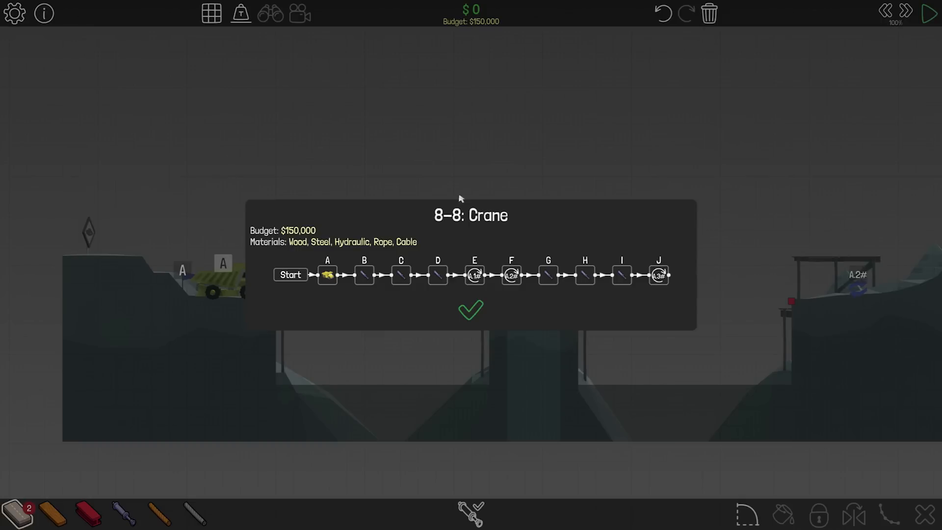
mouse_move(475, 319)
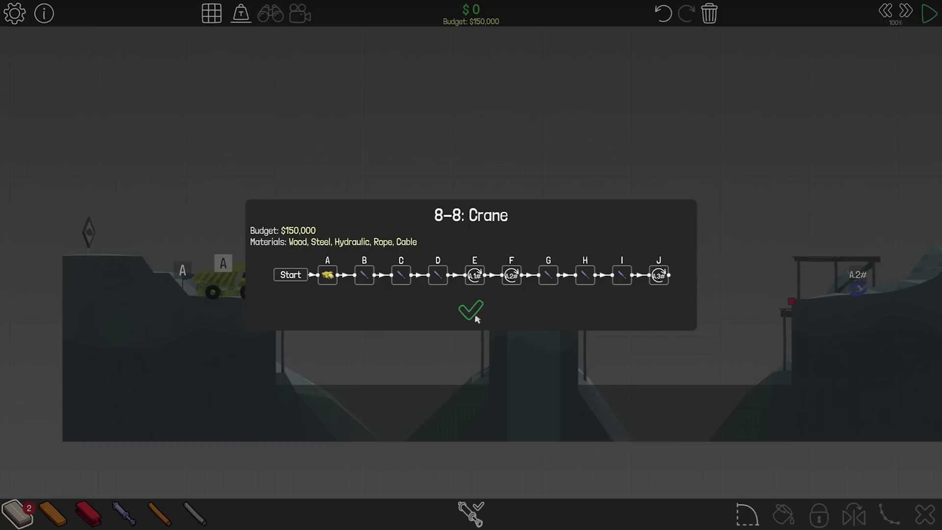
- Dismiss the 8-8 Crane level briefing via the green checkmark
left_click(471, 311)
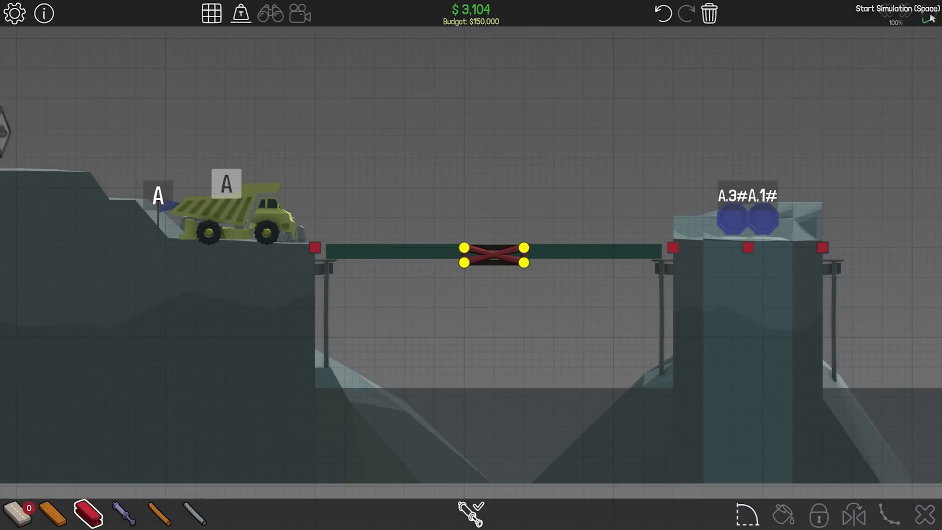
- Run a quick test of the first span with the truck, then stop and return to building
left_click(924, 15)
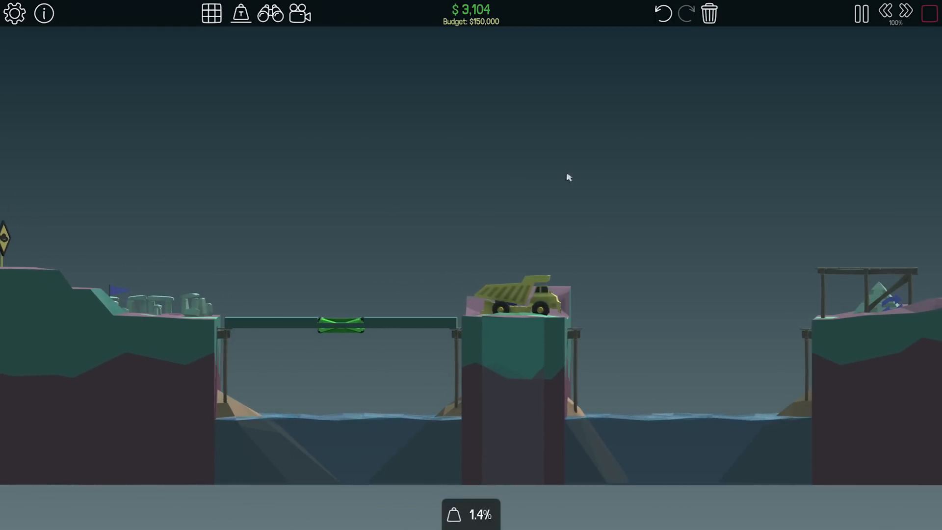
left_click(857, 12)
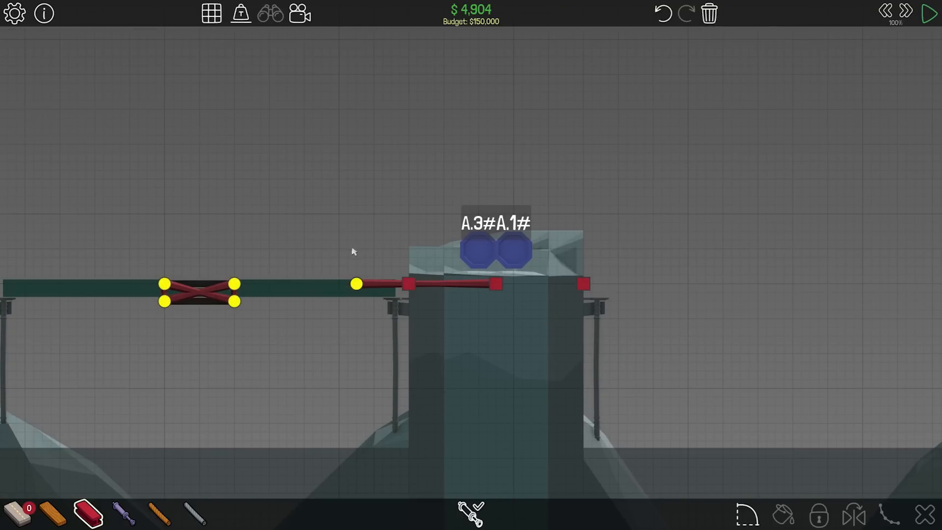
mouse_move(463, 299)
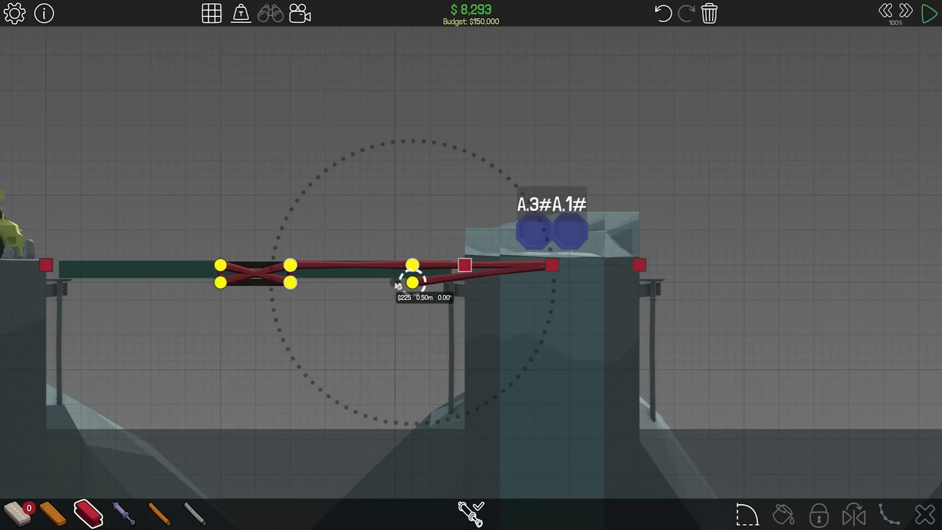
- Draw steel struts from the pillar anchor framing the arm above and below
left_click_drag(410, 281, 289, 264)
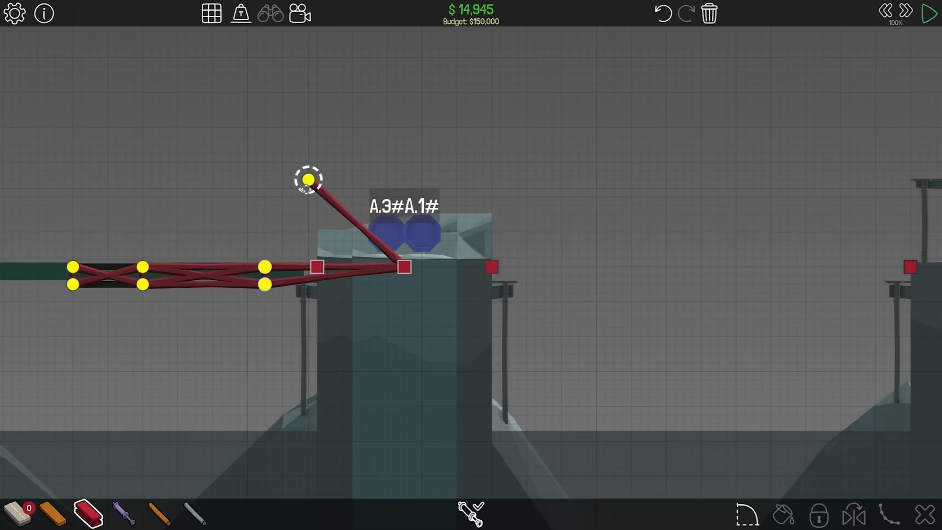
left_click_drag(308, 179, 289, 188)
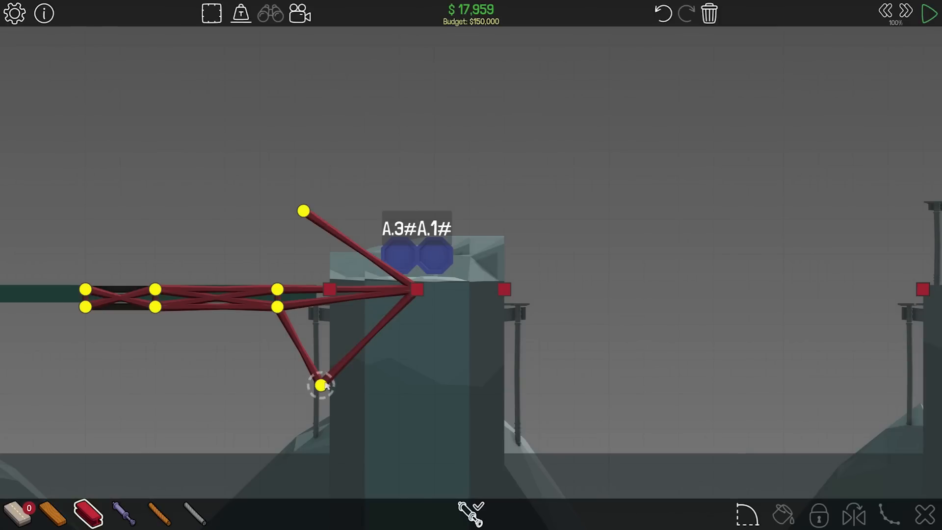
left_click_drag(318, 385, 324, 394)
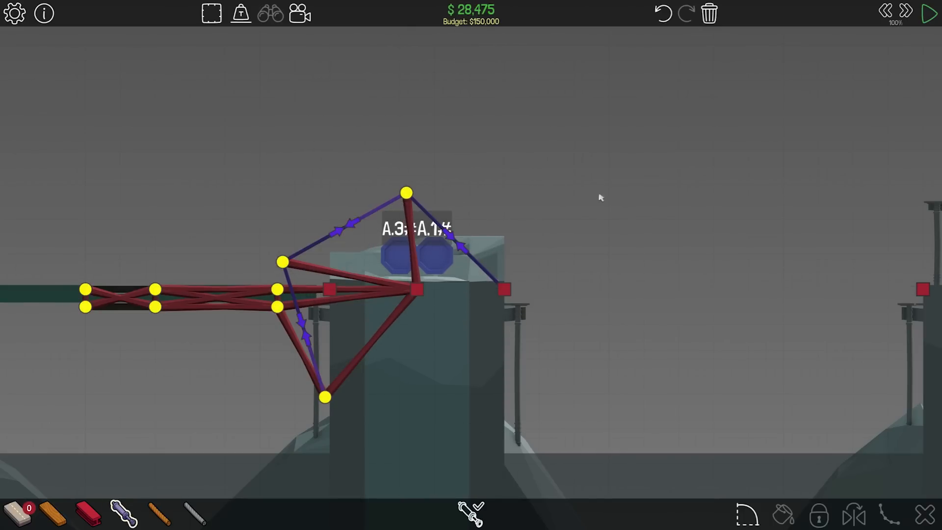
- Add steel members forming a diamond truss above and below the arm's road section
left_click(928, 11)
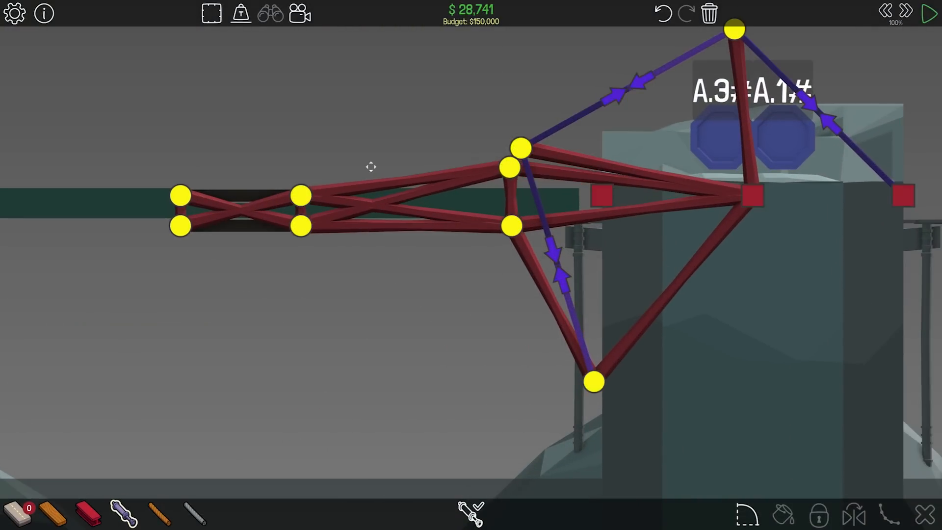
left_click(927, 10)
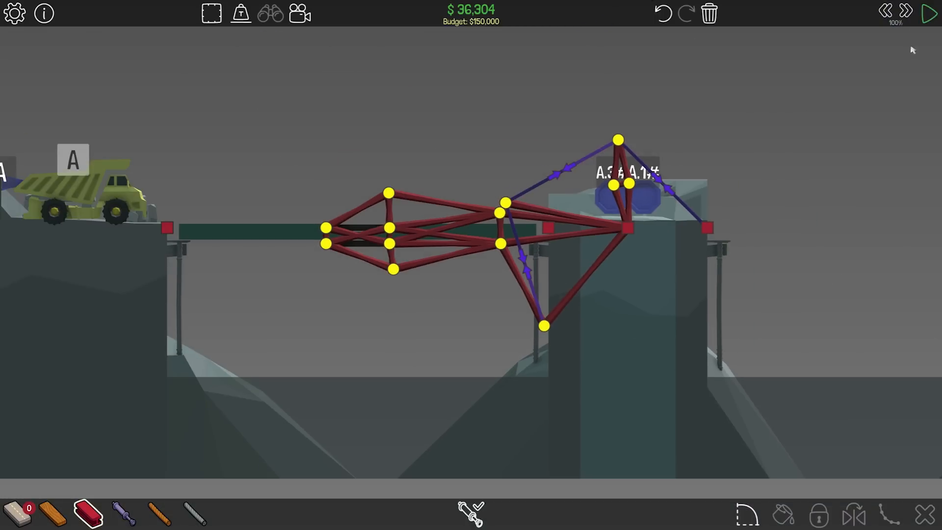
- Test the arm swinging with the truck aboard, stop, and begin reworking the top piston joint
left_click(929, 12)
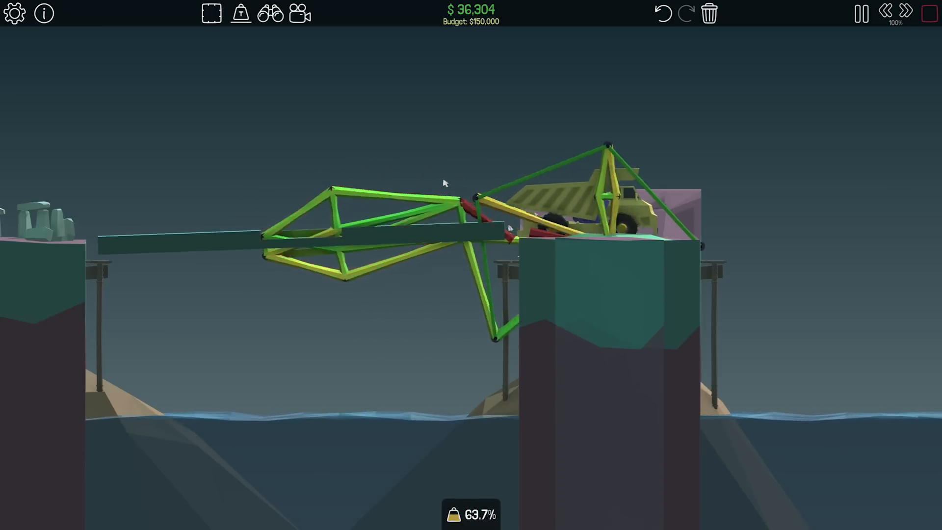
left_click(858, 13)
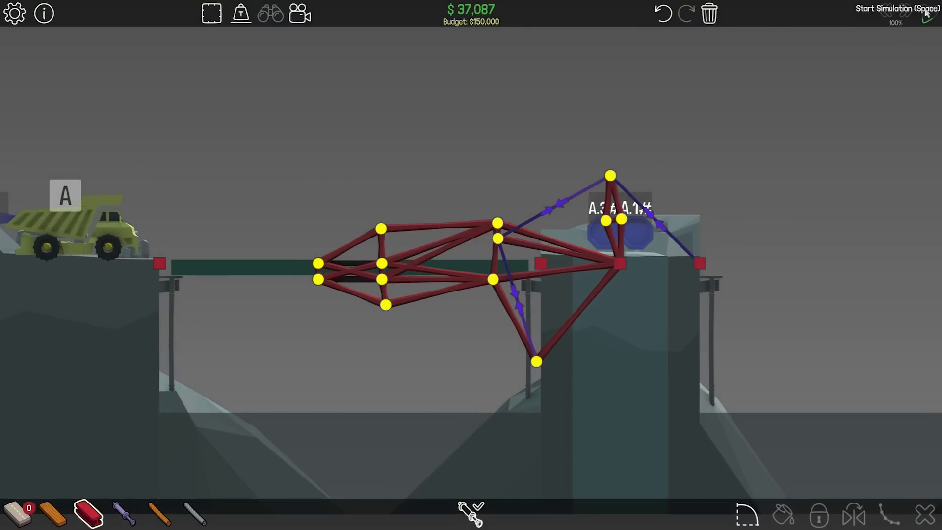
left_click(926, 13)
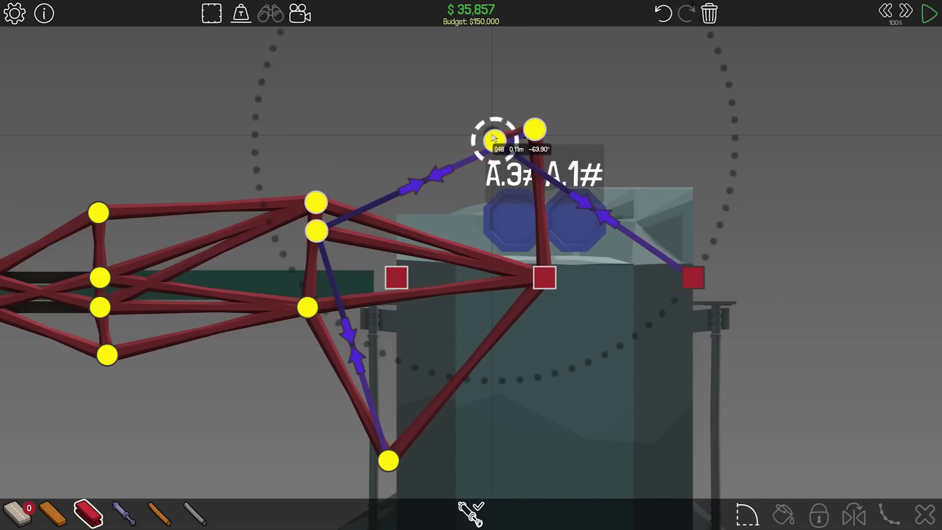
- Move the upper pistons' top joint onto the post, add a hydraulic from the inner joint, and start a test
left_click_drag(489, 138, 318, 234)
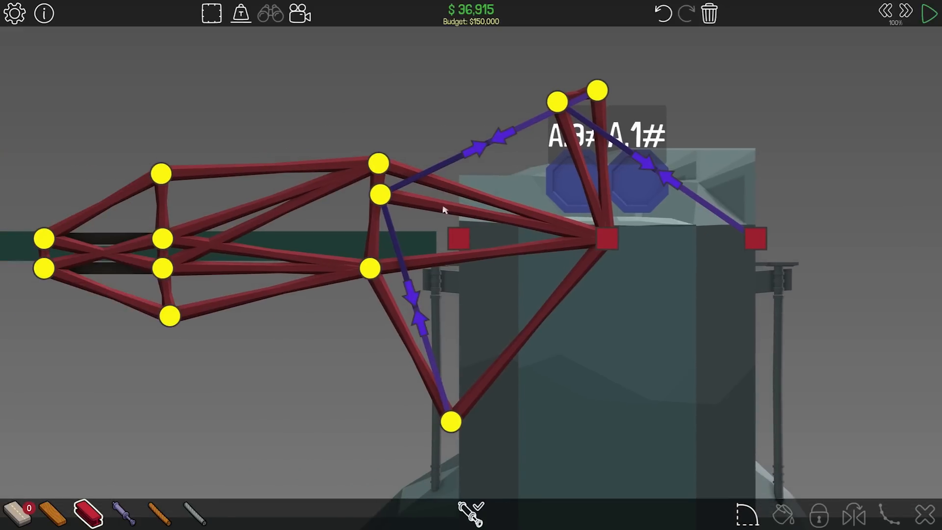
left_click(604, 247)
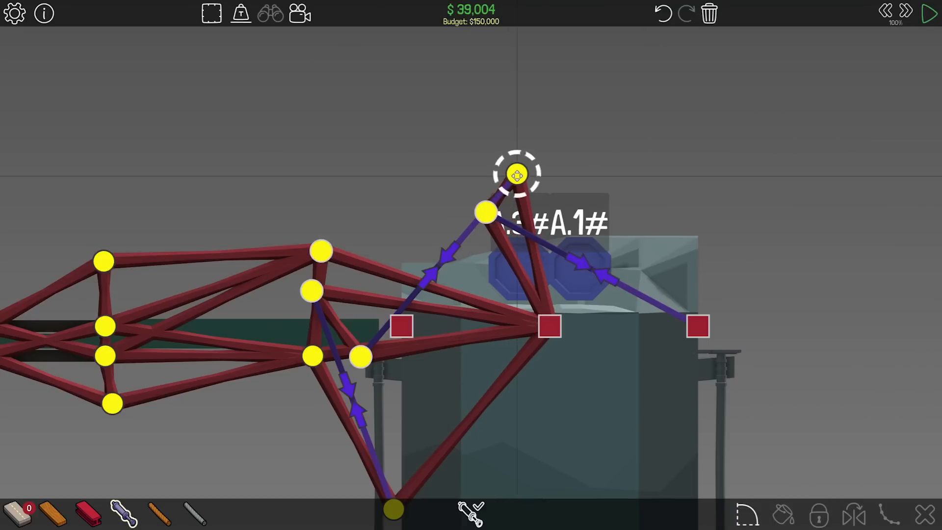
left_click(928, 11)
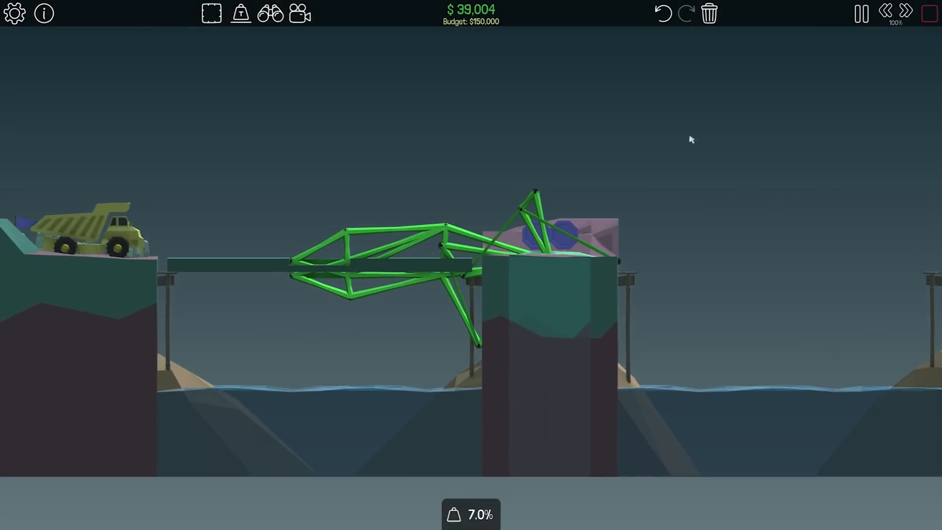
- Stop the run, place an extra steel joint inside the post top, and bring up the hydraulic phase timeline
left_click(904, 10)
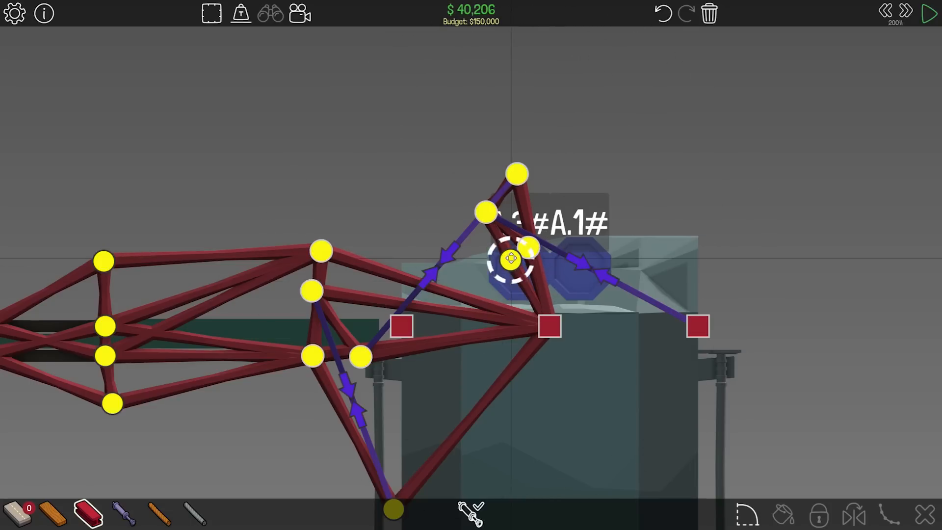
left_click_drag(515, 260, 501, 264)
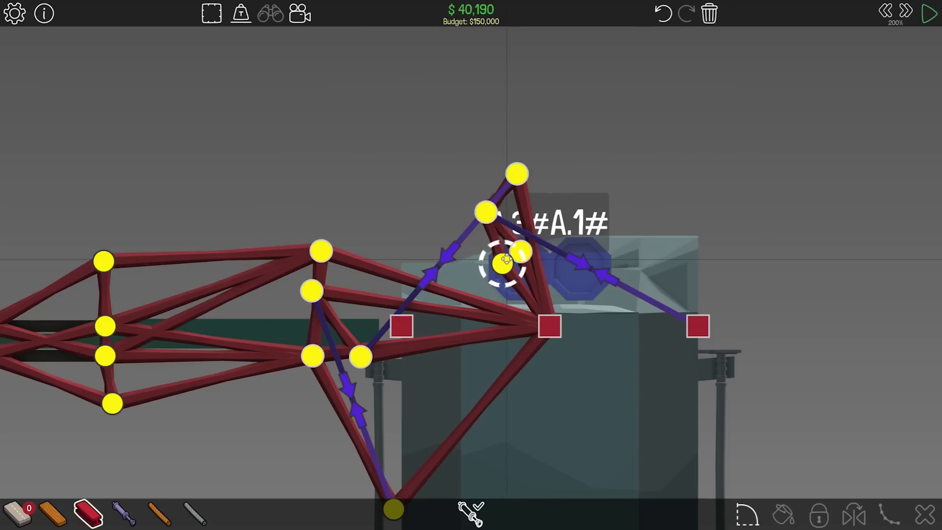
left_click(928, 13)
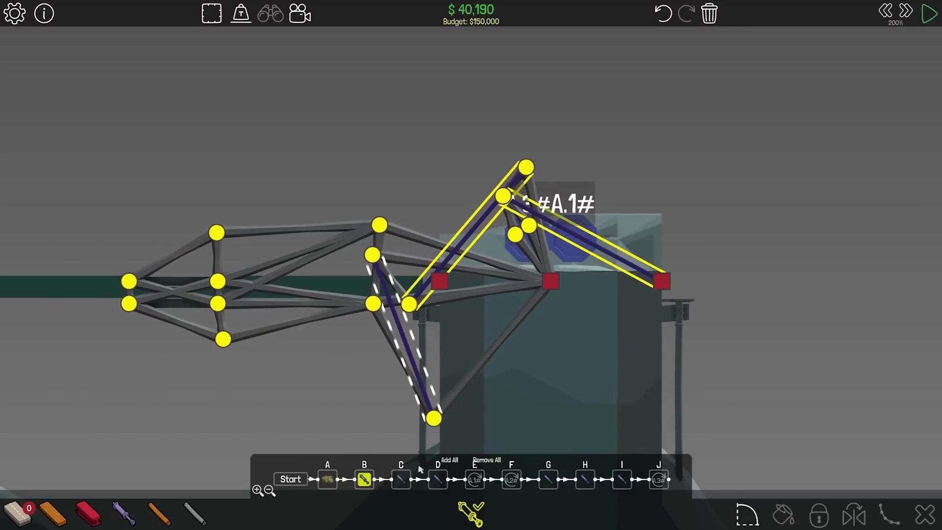
- Assign the arm's pistons to hydraulic phases B and C in Hydraulic Controls
left_click(400, 479)
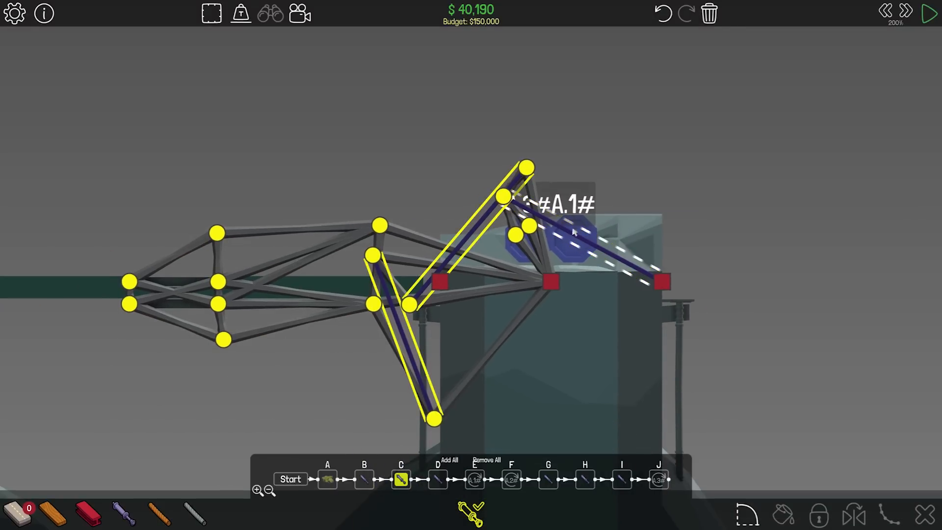
left_click(438, 479)
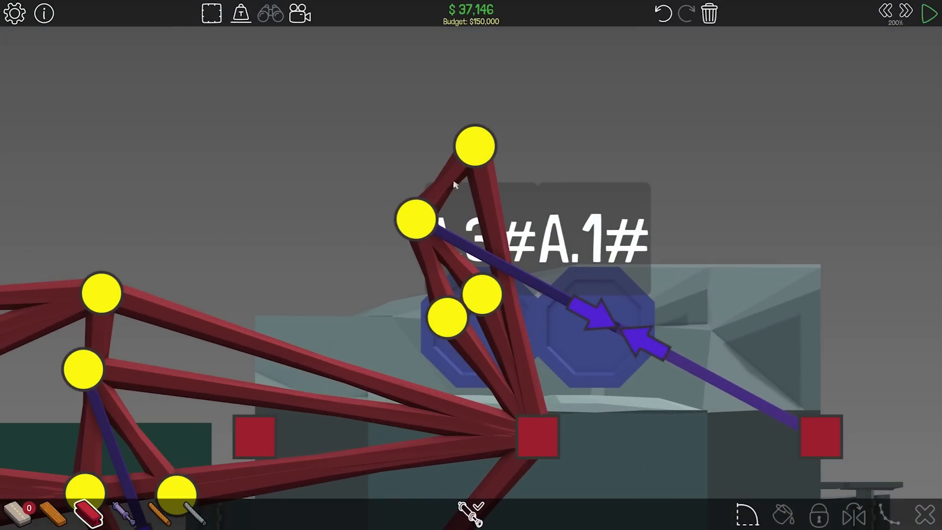
- Add steel joints and bracing around the post top and the arm's inner piston junction
left_click(476, 145)
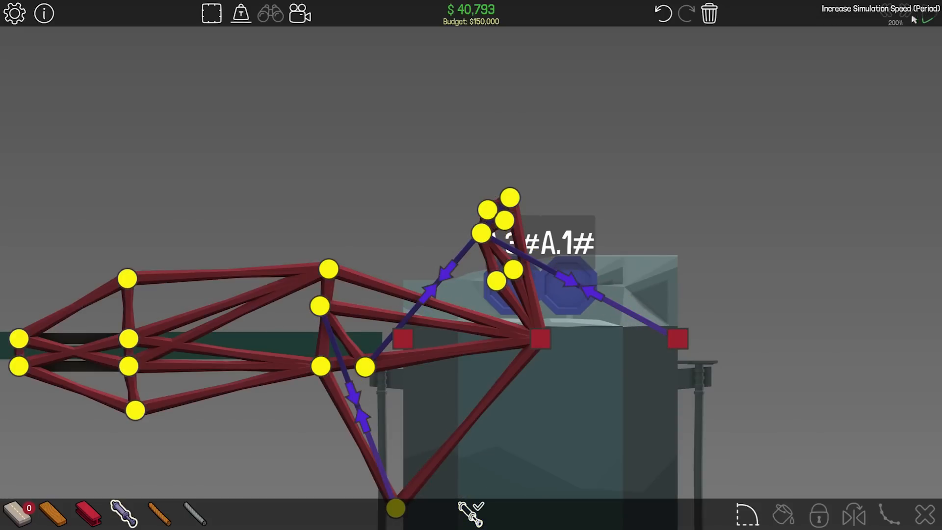
left_click(477, 513)
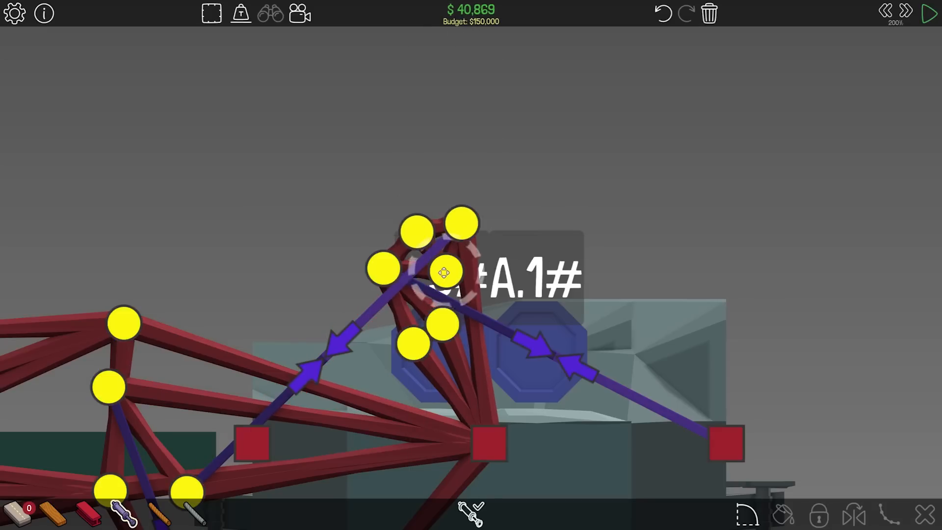
left_click(929, 12)
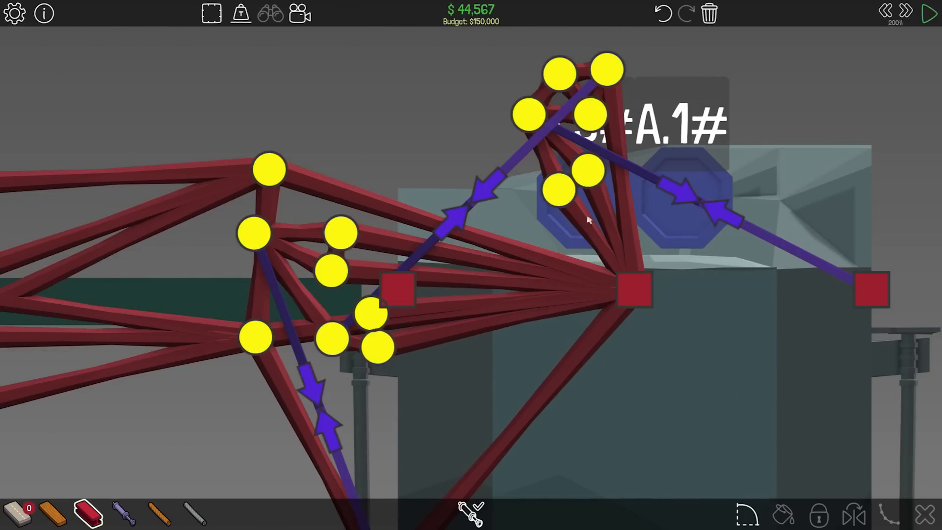
left_click(928, 11)
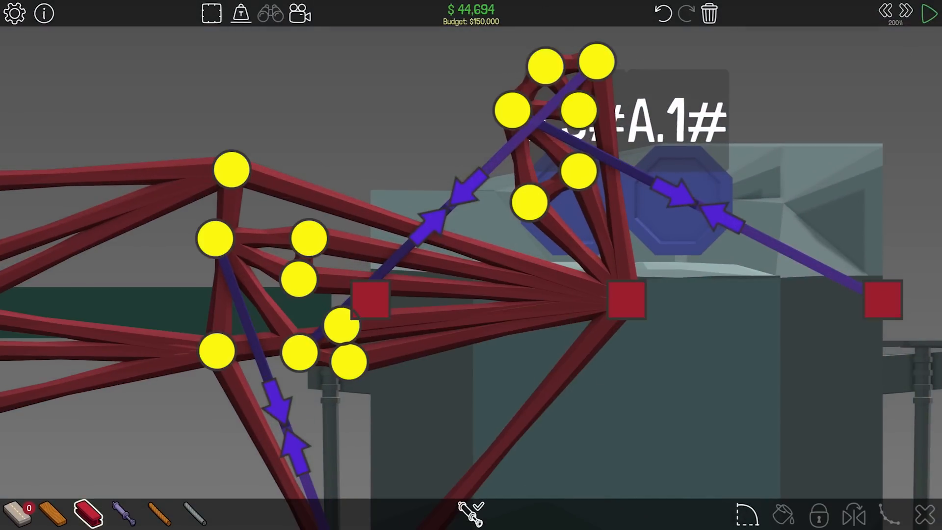
- Test the crane arm, stop to add a steel strut peak by the right piston, and test again
left_click(928, 12)
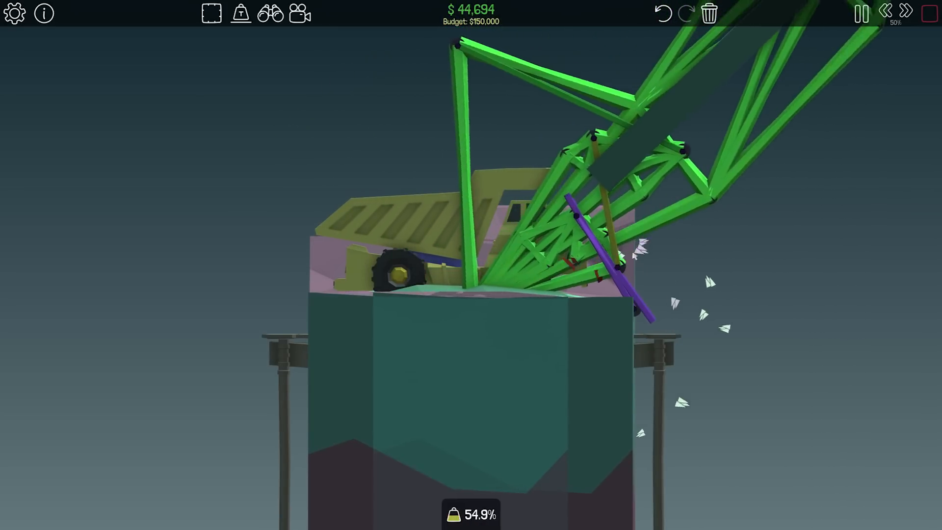
left_click(859, 13)
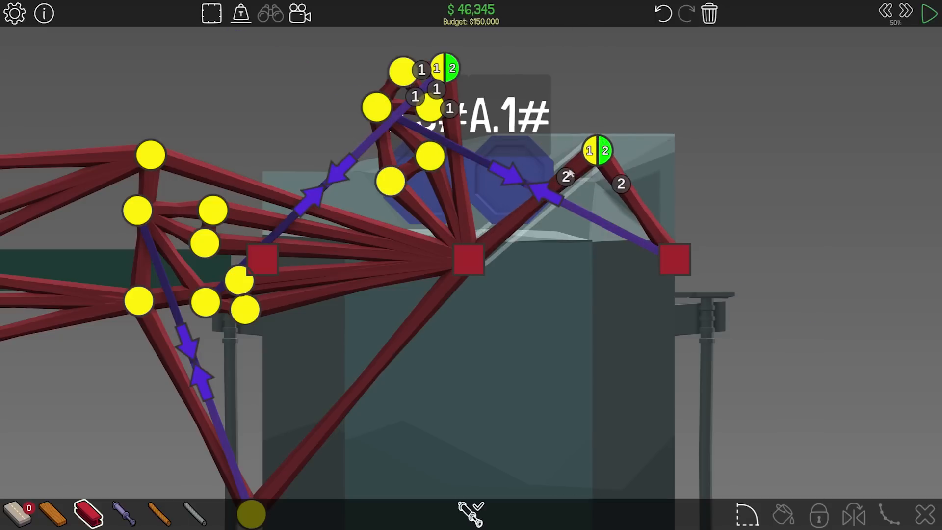
left_click(928, 14)
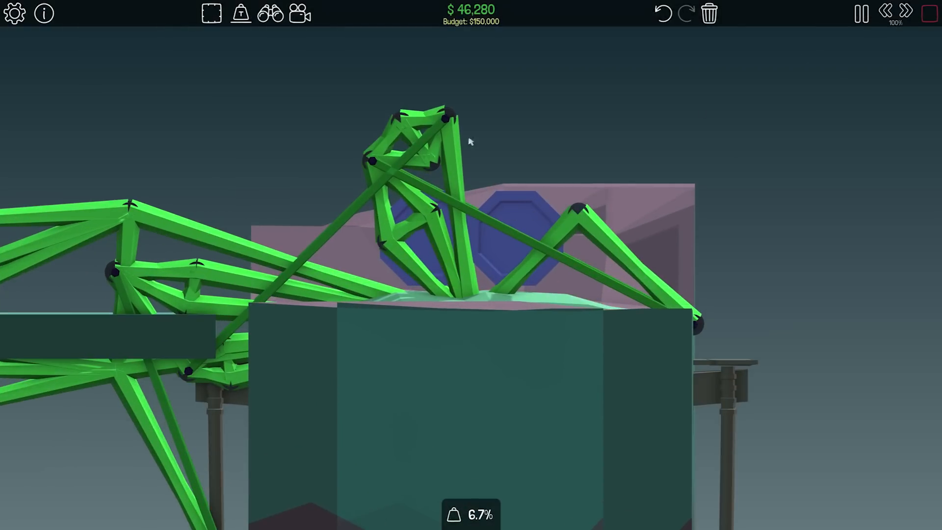
mouse_move(861, 49)
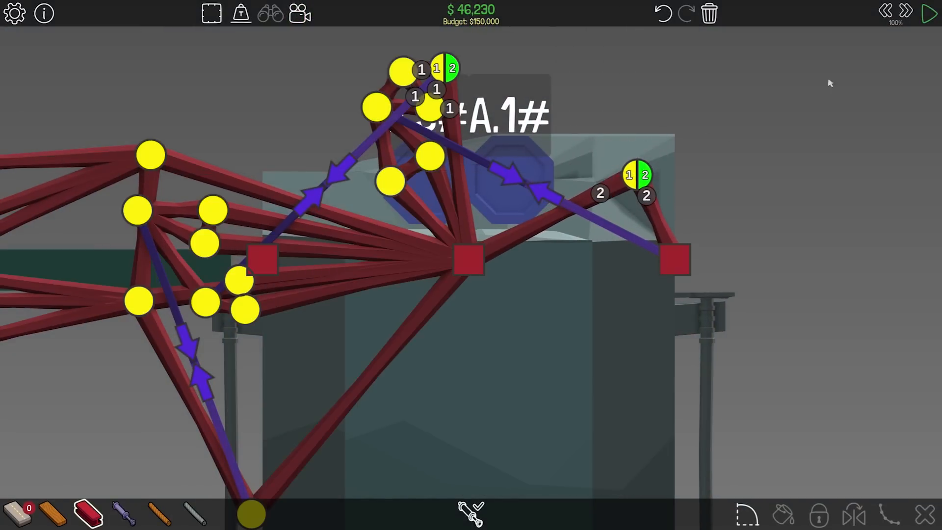
left_click(928, 12)
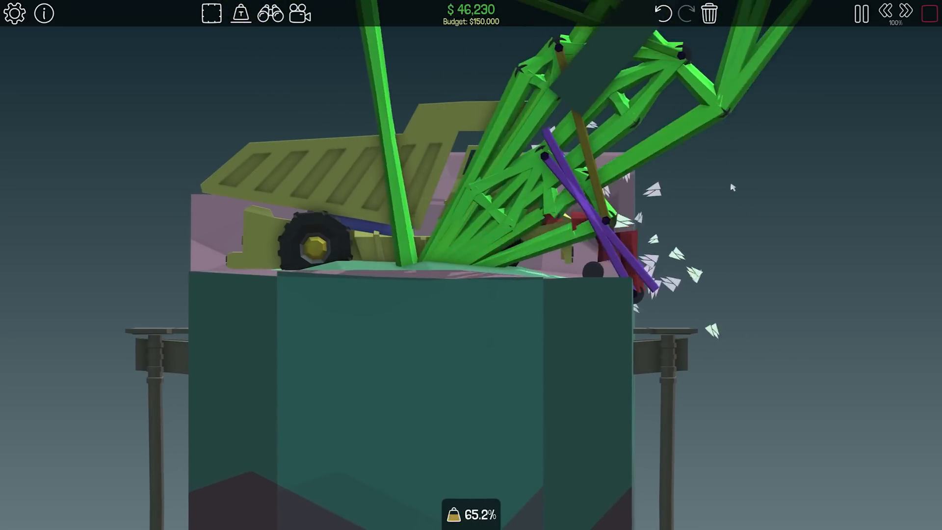
- Run the truck test twice more on the pistoned arm, stopping each failing run
left_click(859, 13)
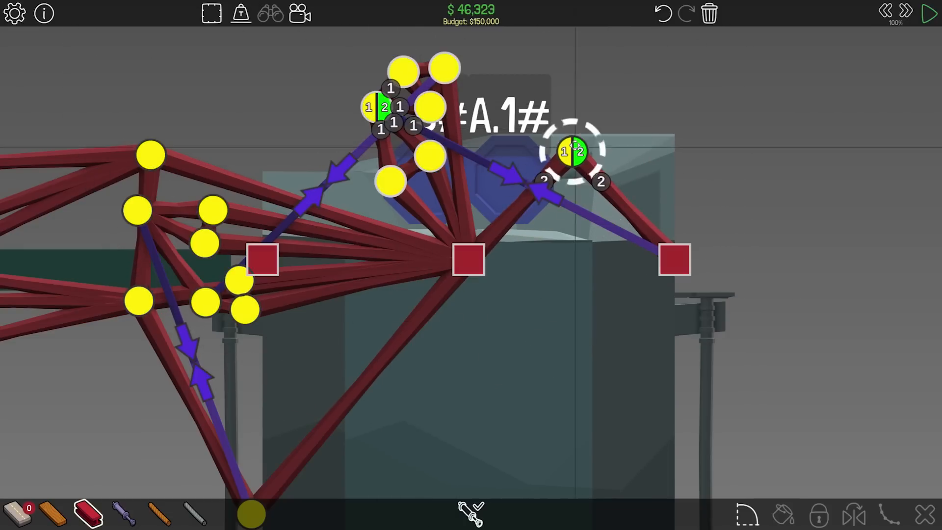
left_click(925, 11)
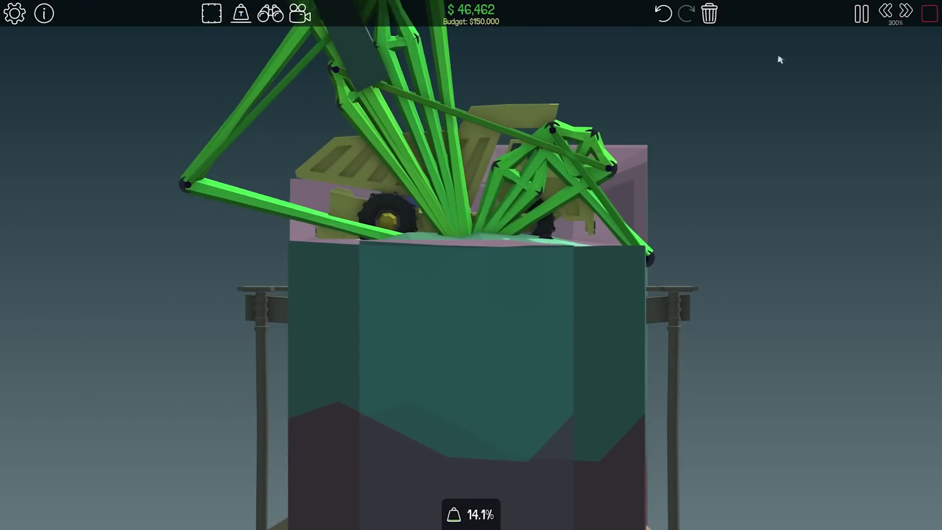
left_click(859, 12)
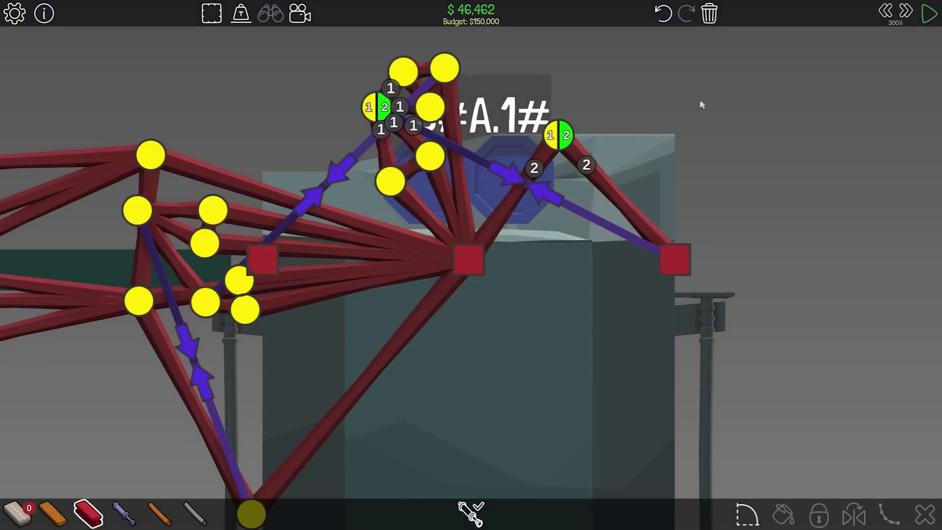
left_click(927, 13)
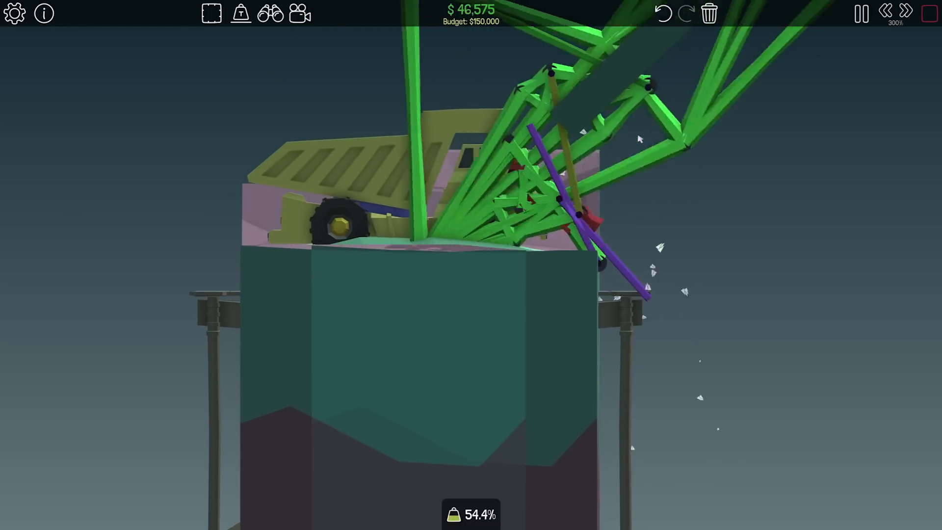
left_click(859, 14)
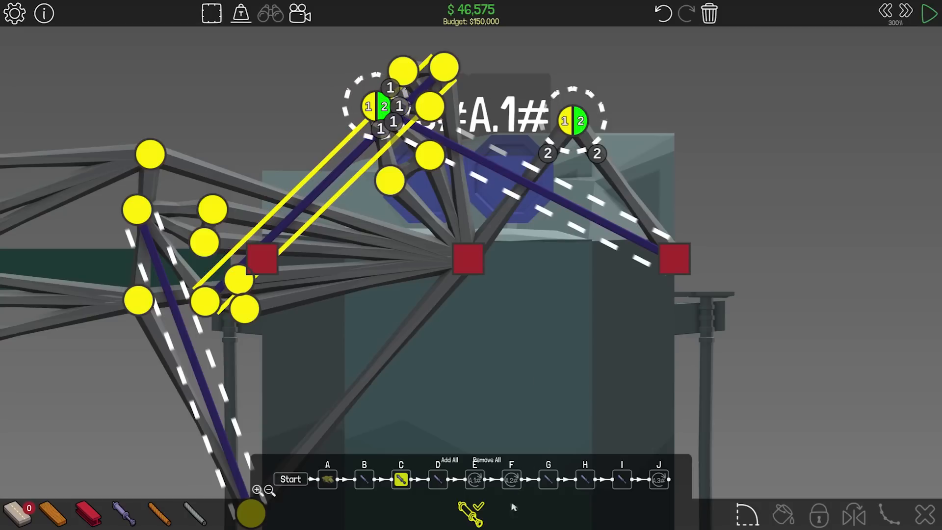
- Test the truck twice, reassign the left piston to phase D, and start another run
left_click(925, 12)
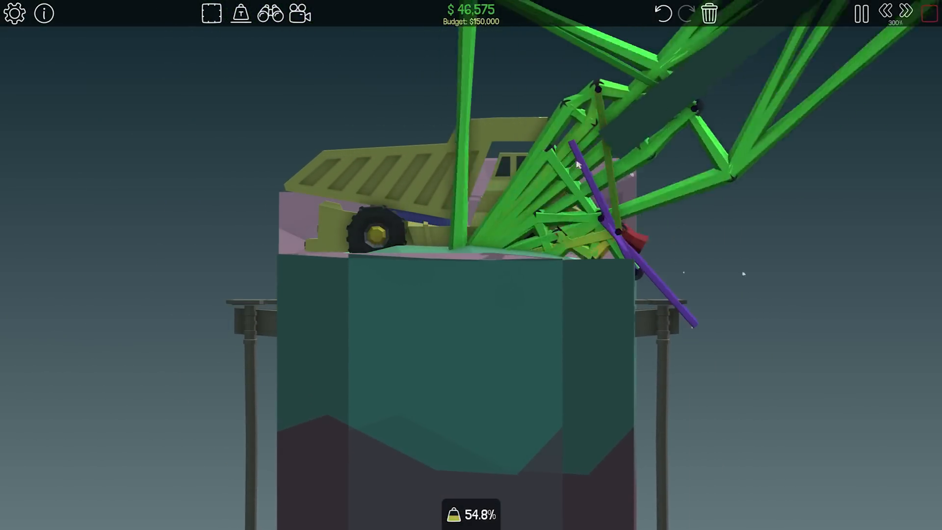
left_click(859, 13)
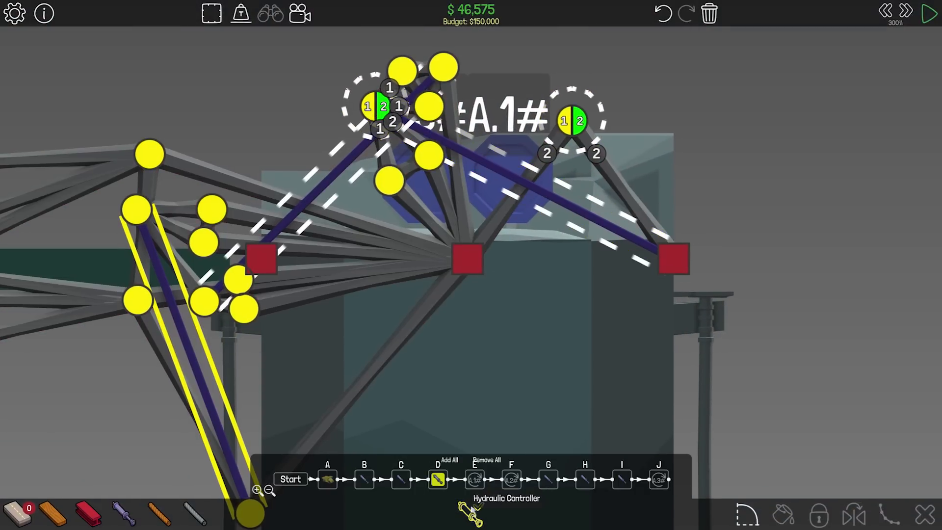
left_click(926, 11)
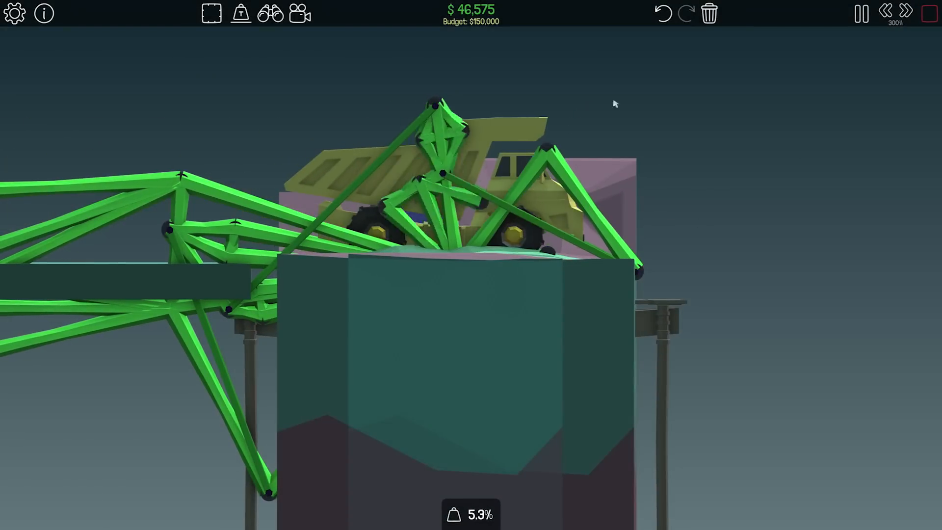
left_click(858, 13)
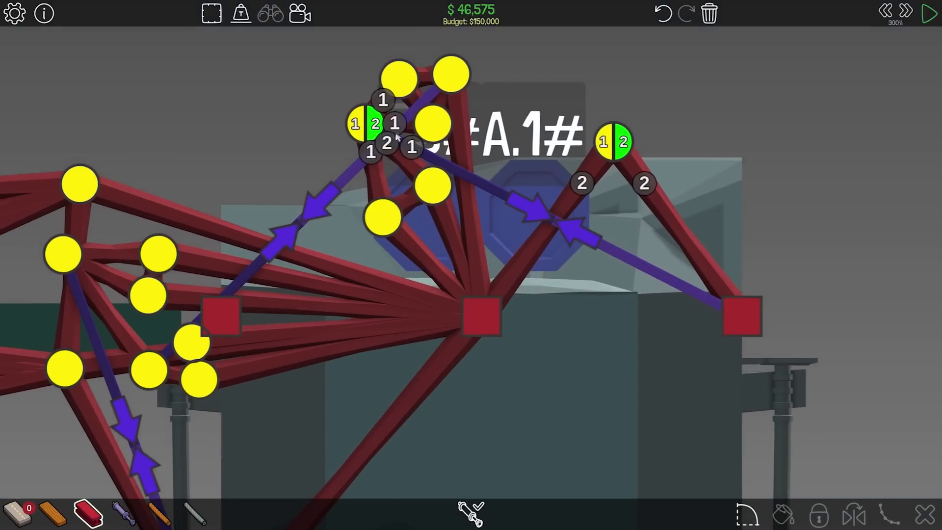
left_click(471, 512)
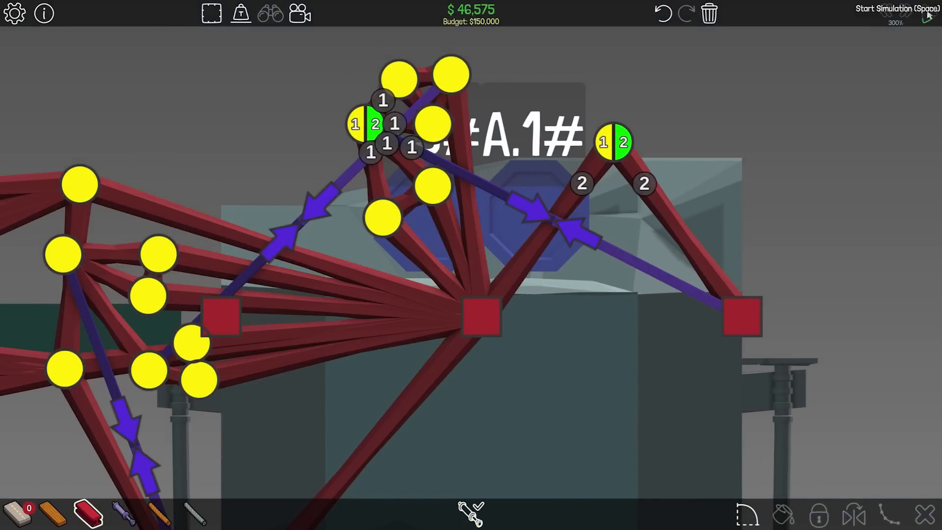
left_click(924, 14)
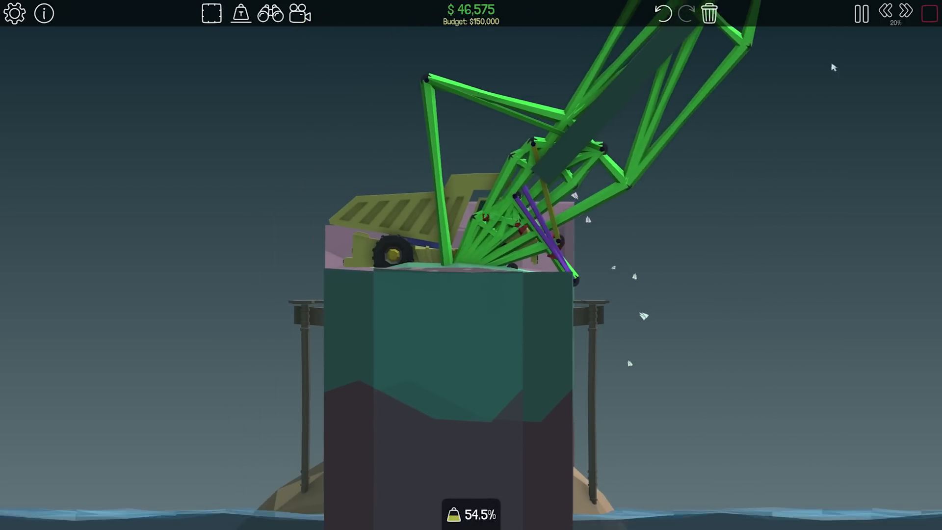
left_click(859, 13)
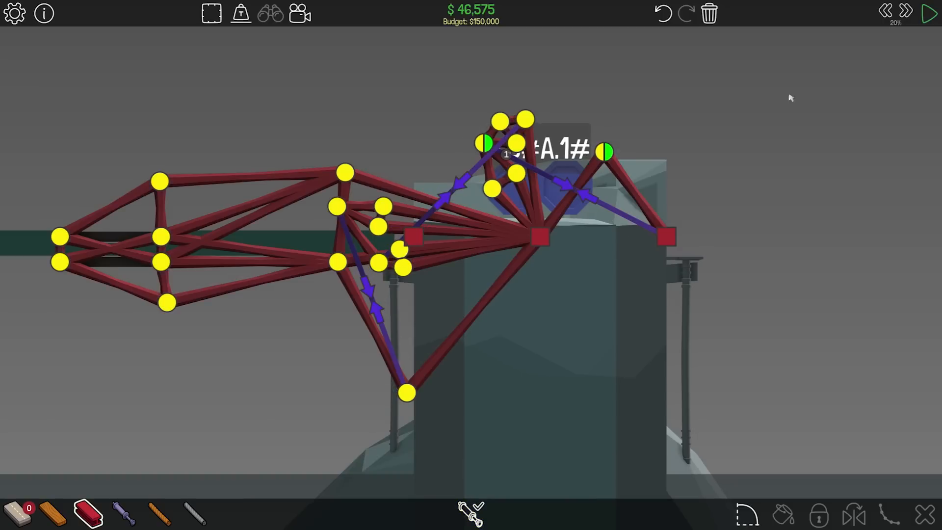
- Adjust the simulation speed while the arm pieces are being stripped from the pillar
left_click(928, 12)
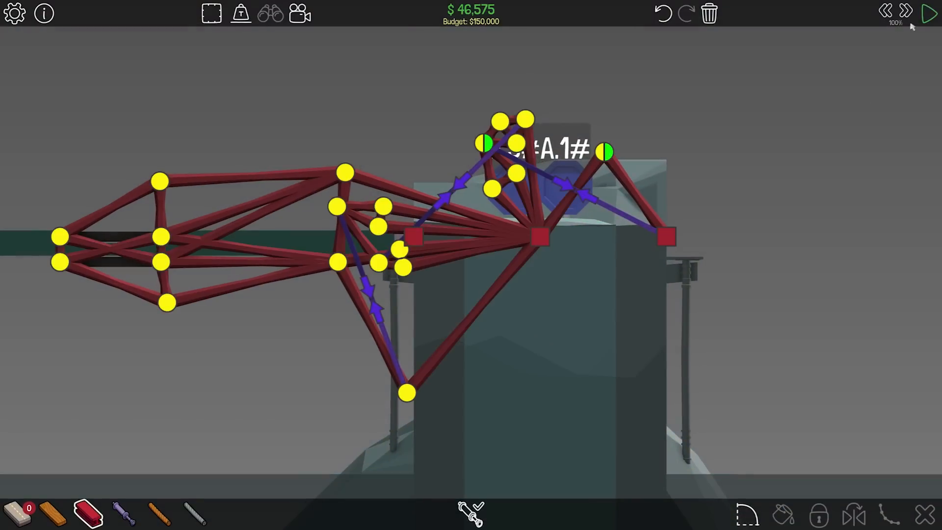
left_click(928, 11)
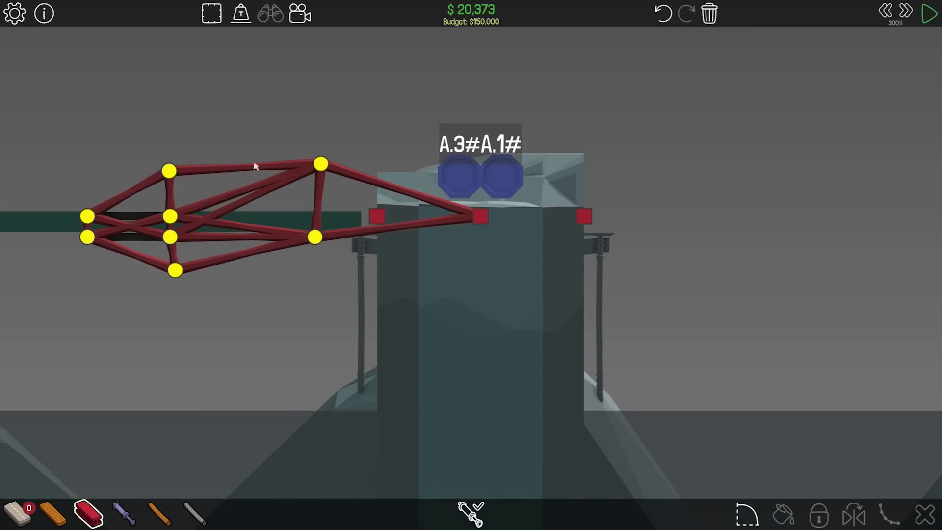
- Draw a diagonal steel beam down from the centre anchor with a piston up to the truss joint
left_click(174, 271)
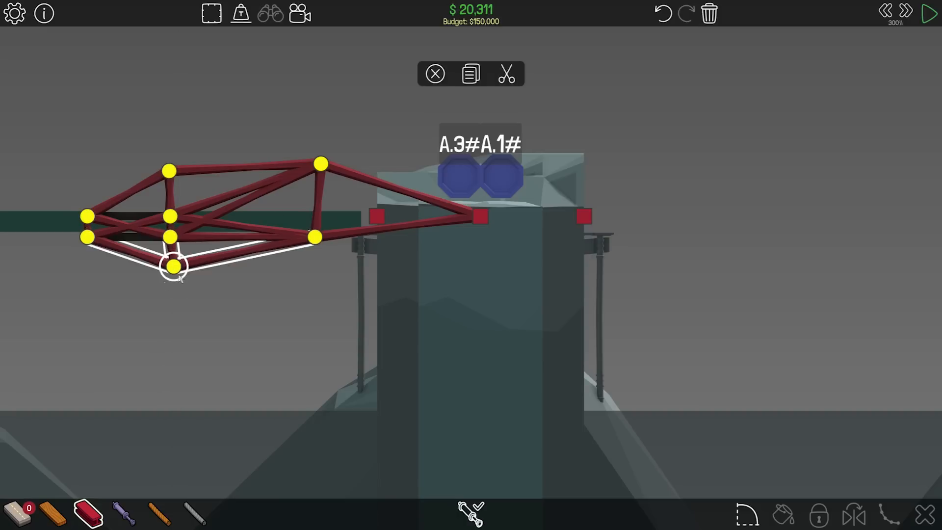
left_click_drag(174, 266, 320, 278)
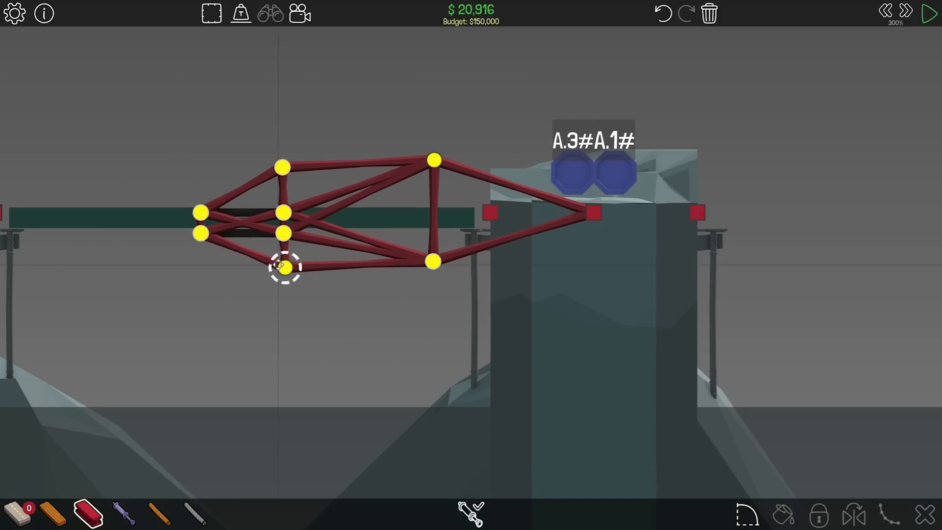
left_click_drag(283, 267, 282, 167)
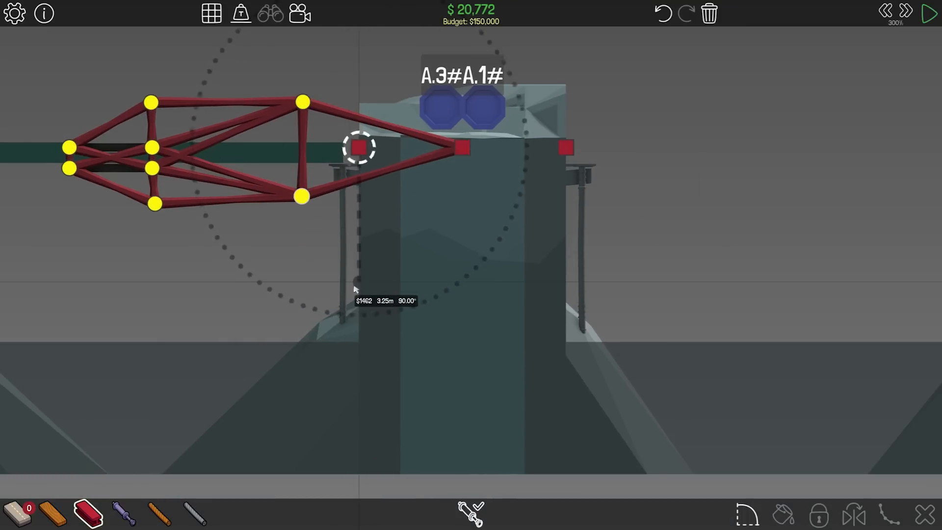
left_click_drag(359, 147, 349, 292)
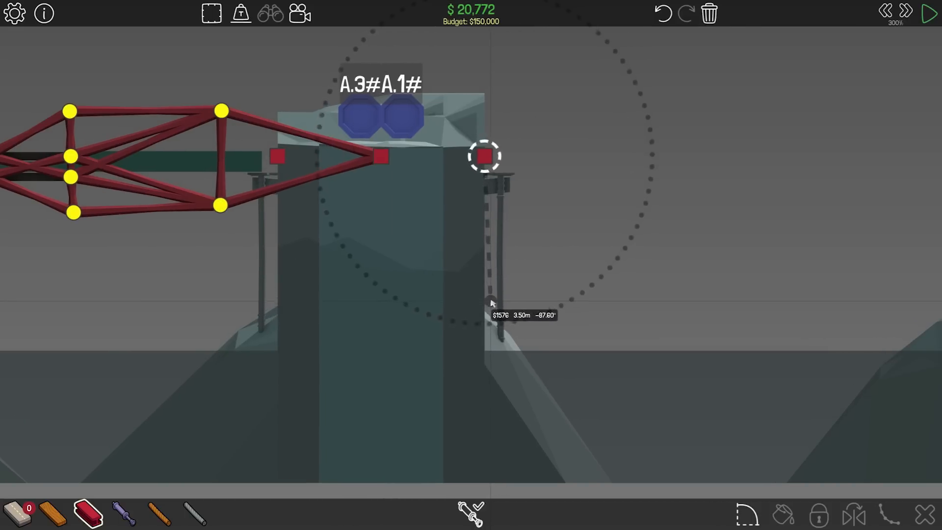
left_click_drag(483, 156, 527, 431)
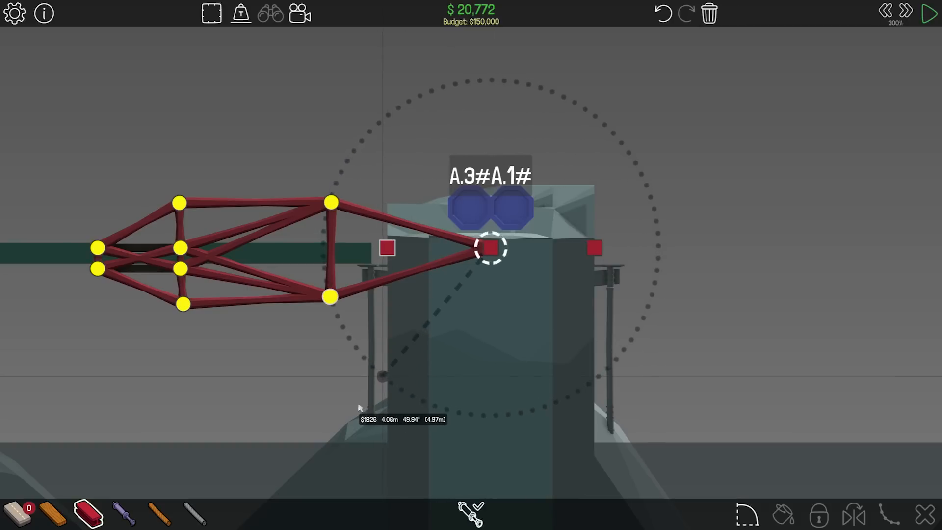
left_click_drag(490, 248, 379, 374)
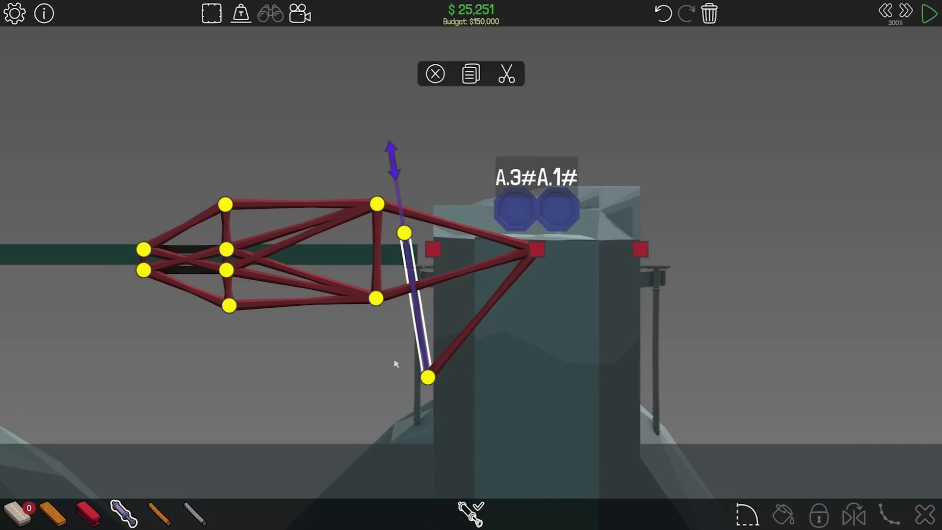
- Delete the trial piston and brace, build a steel frame with a piston chain over the pillar, and start the test
left_click(507, 75)
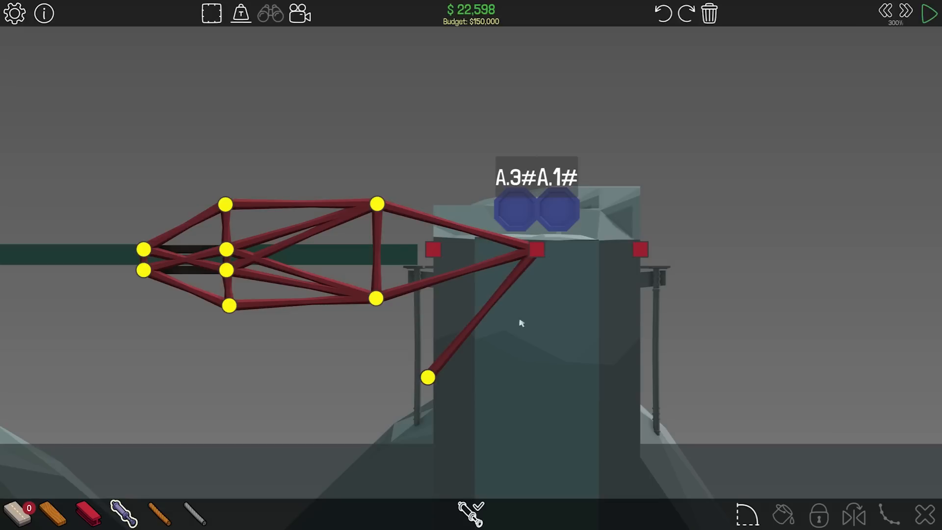
left_click(536, 261)
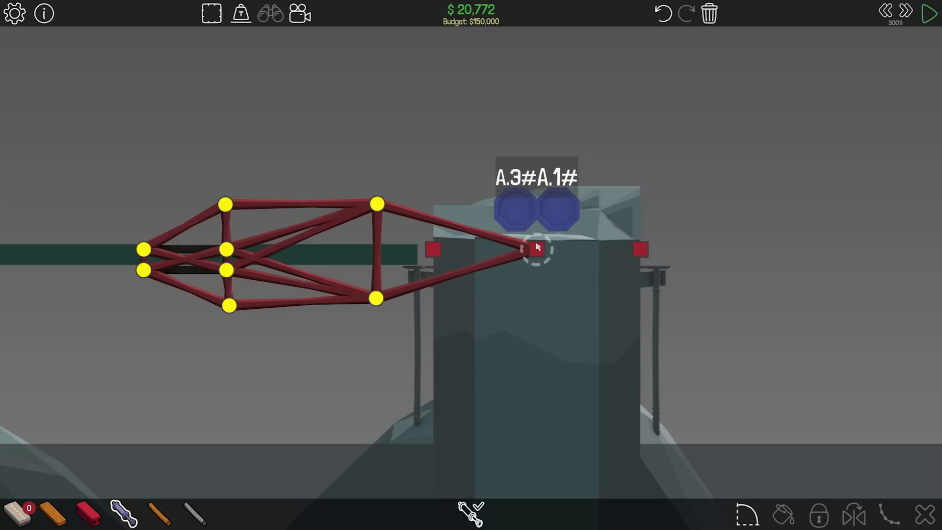
left_click_drag(534, 250, 647, 374)
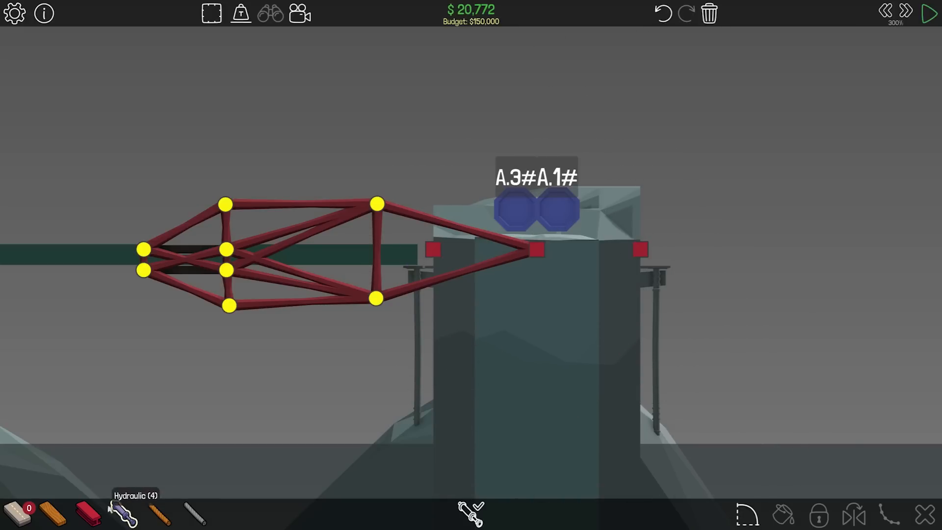
left_click_drag(535, 250, 651, 371)
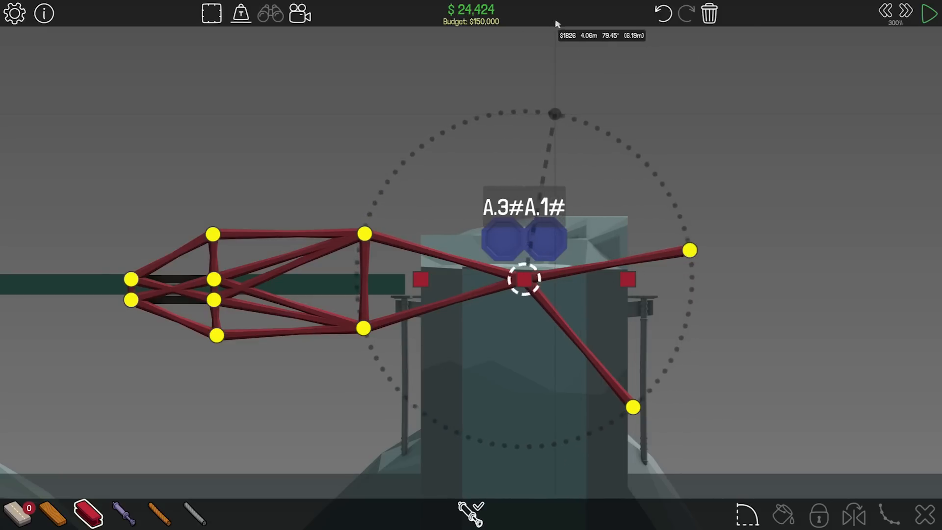
left_click_drag(523, 278, 585, 124)
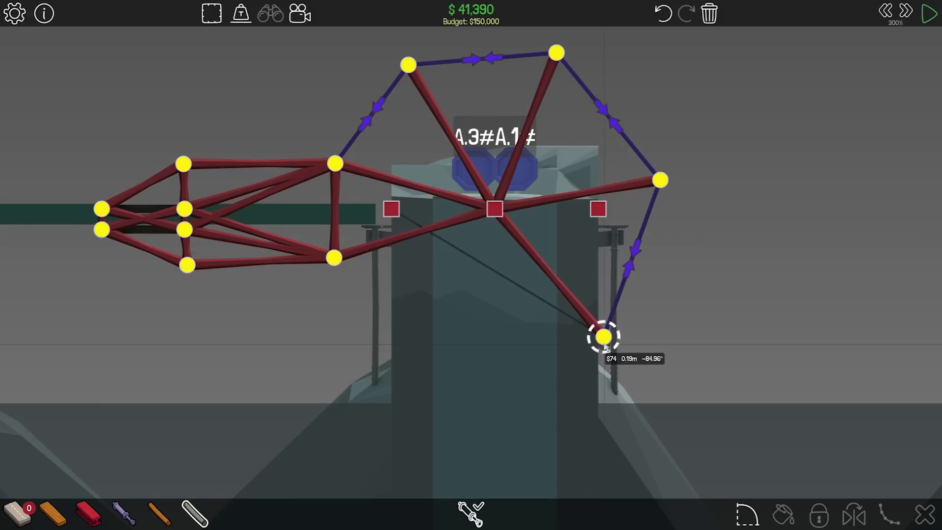
left_click(926, 12)
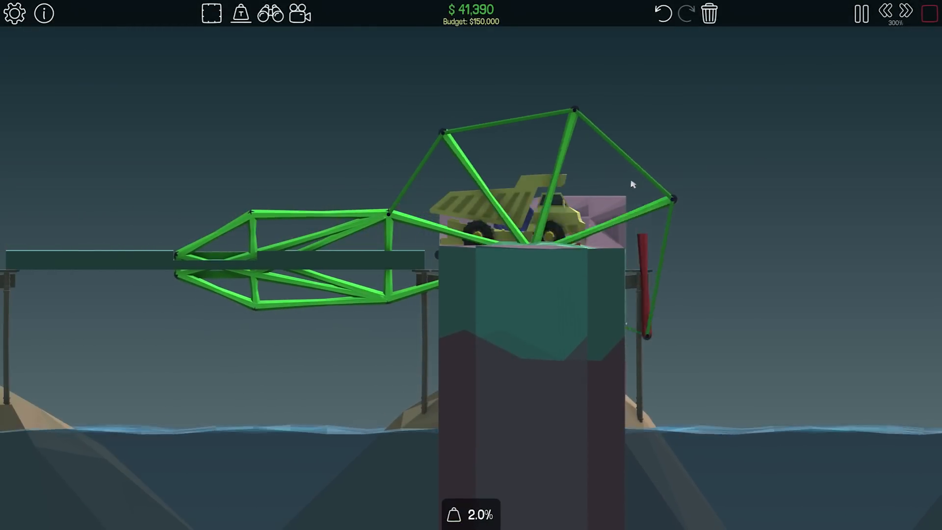
- Stop the test and move the frame's piston chain to a later hydraulic phase
left_click(860, 12)
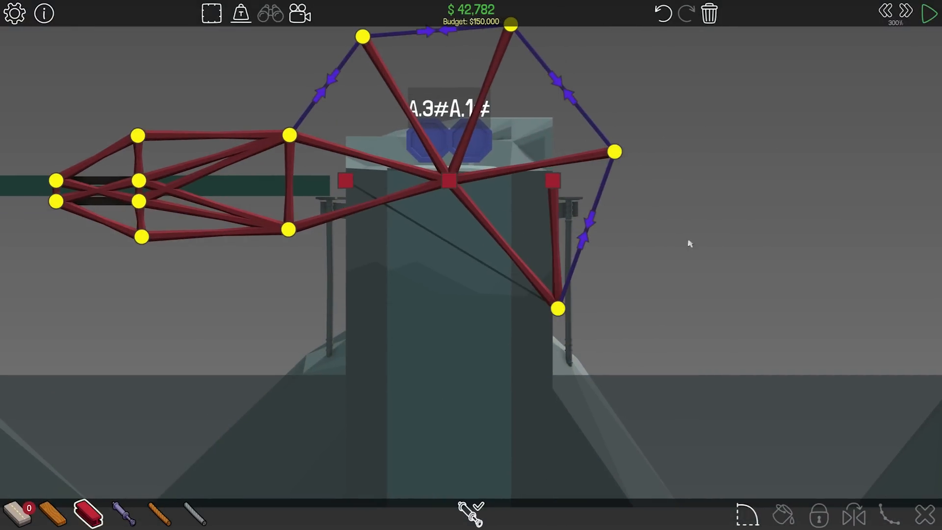
left_click(926, 12)
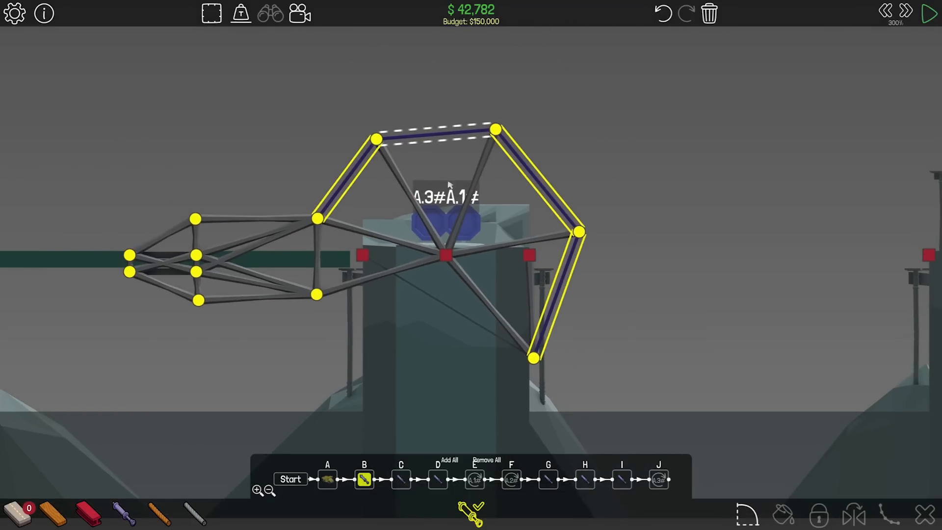
left_click(400, 479)
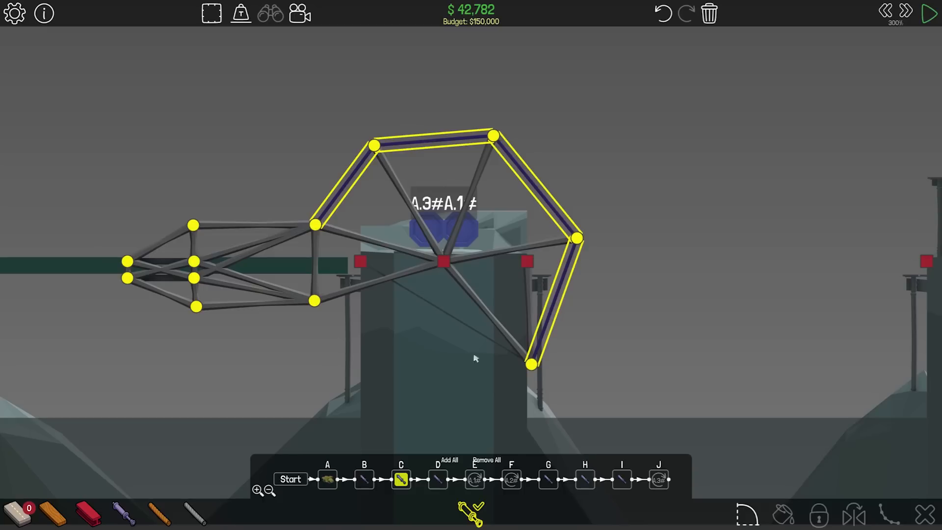
left_click(438, 478)
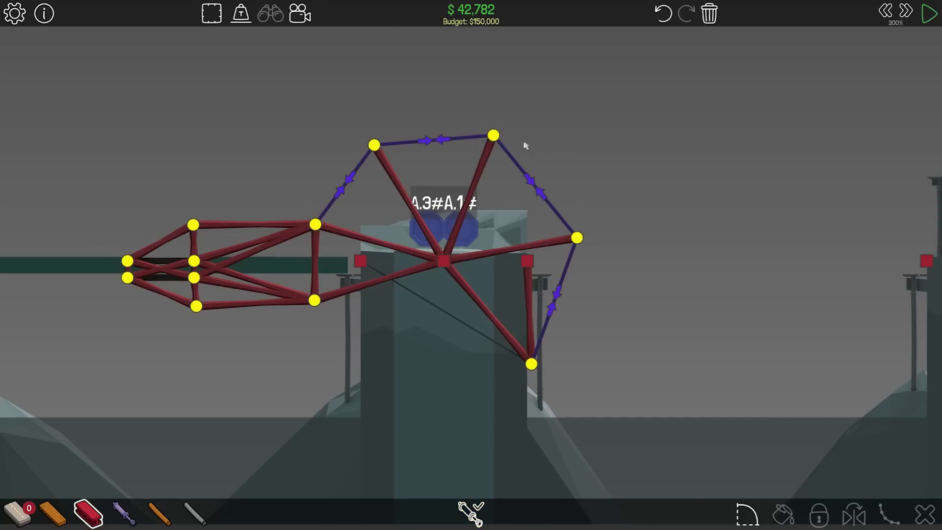
- Brace the arm with a new steel beam from the lower joint to the left truss
left_click(927, 12)
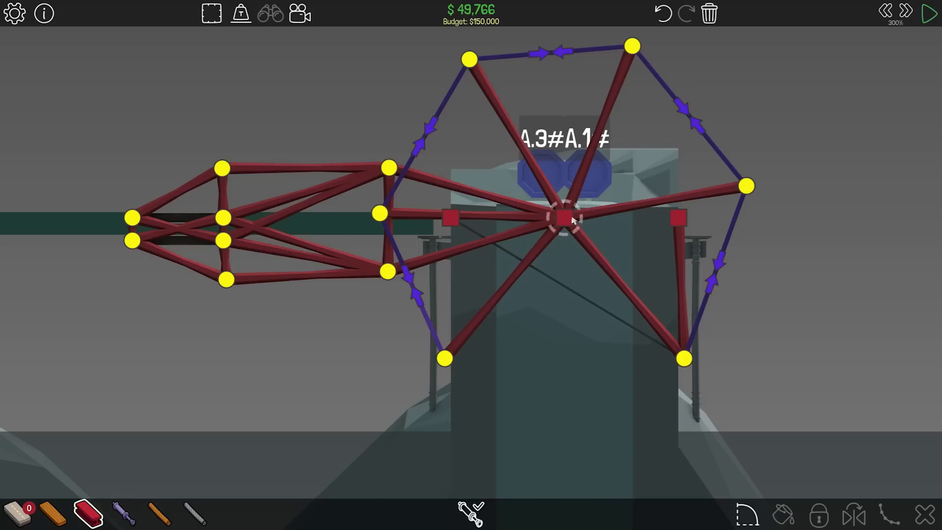
left_click_drag(444, 359, 264, 382)
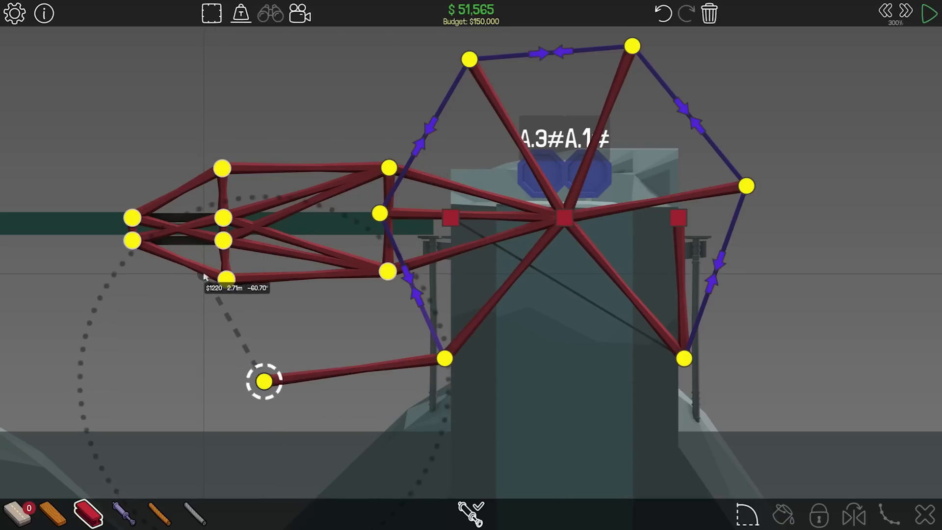
left_click(173, 318)
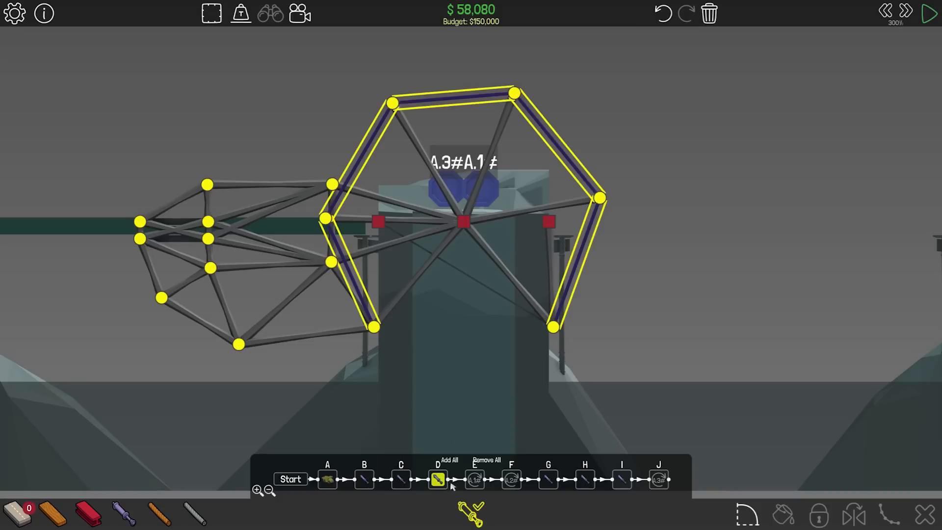
mouse_move(389, 343)
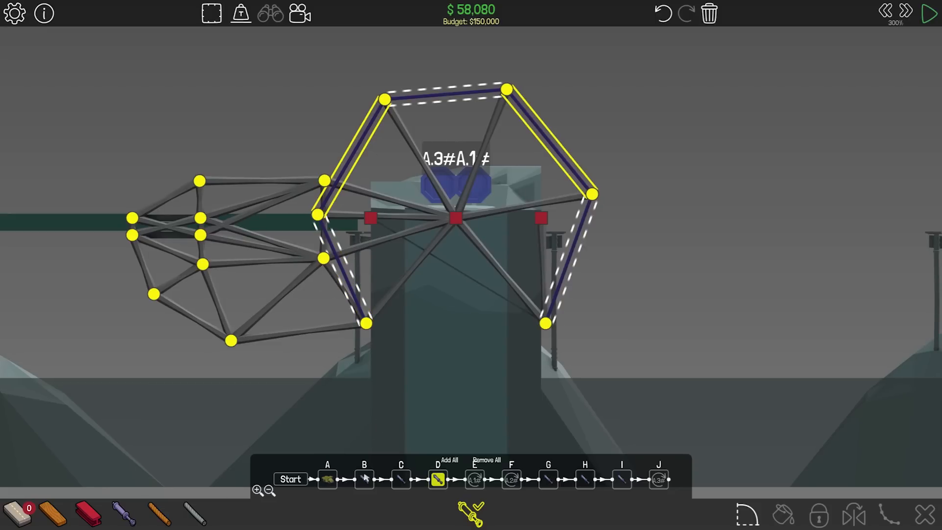
- Assign the piston ring across phases B, C and D, then start the truck test
left_click(364, 478)
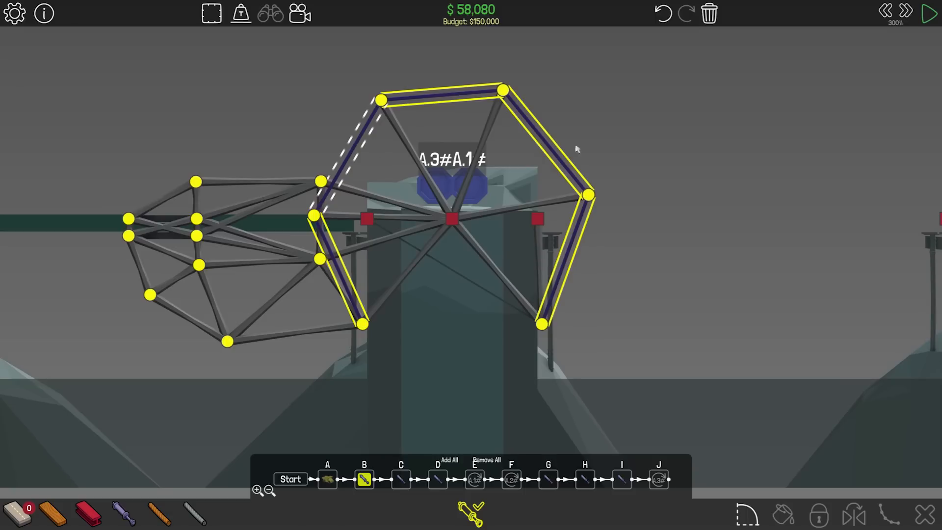
left_click(438, 479)
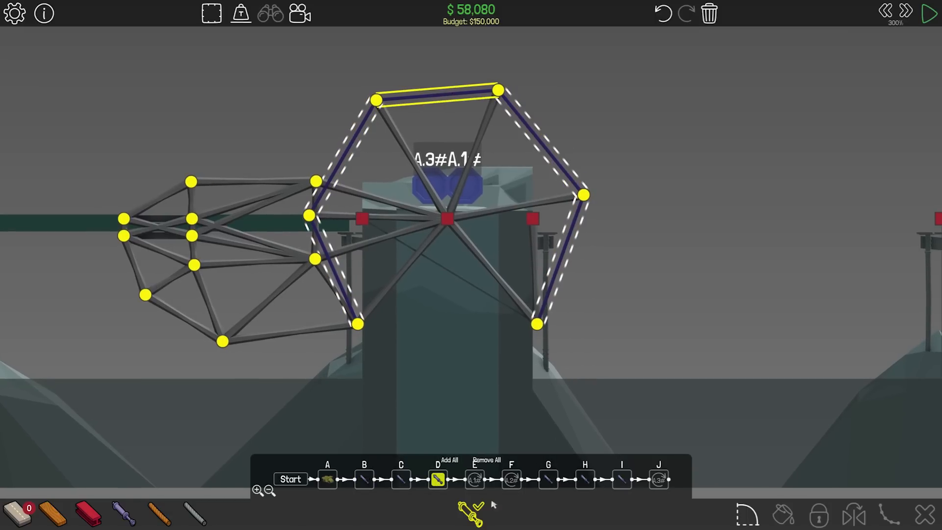
left_click(930, 12)
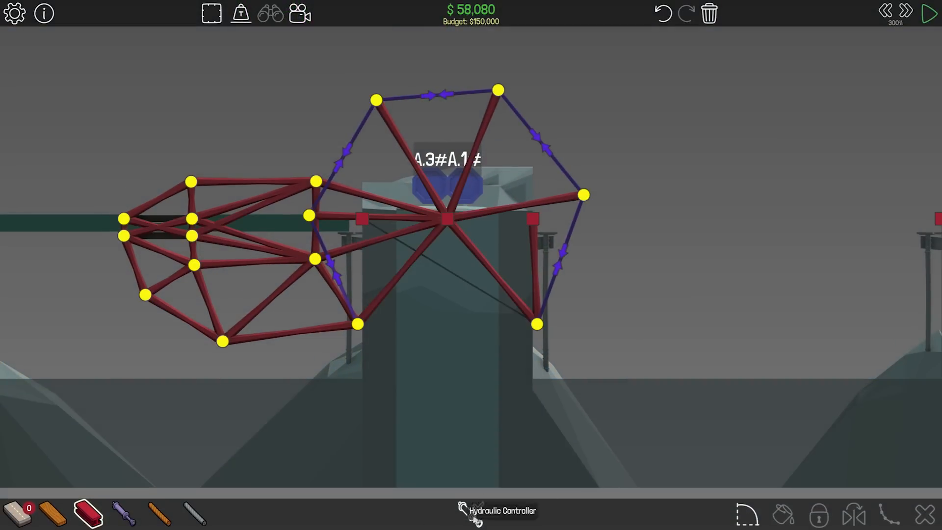
left_click(470, 518)
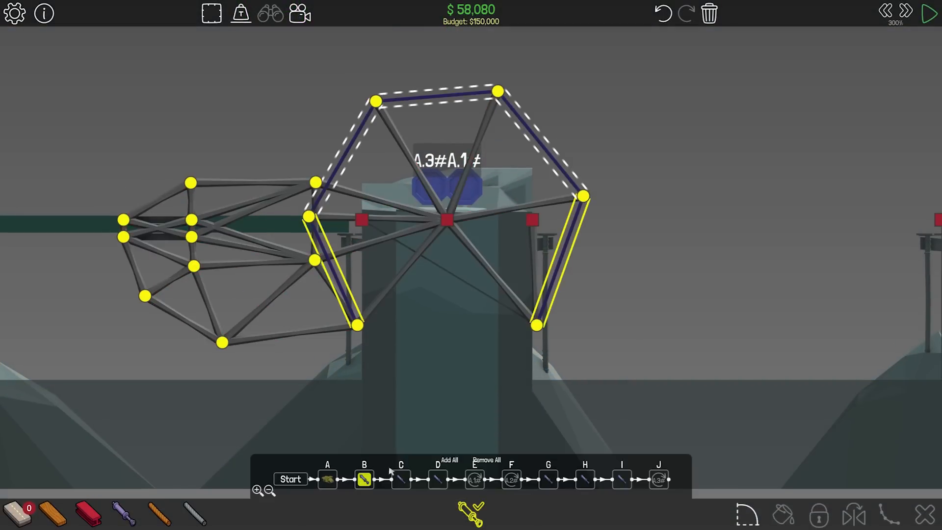
left_click(400, 479)
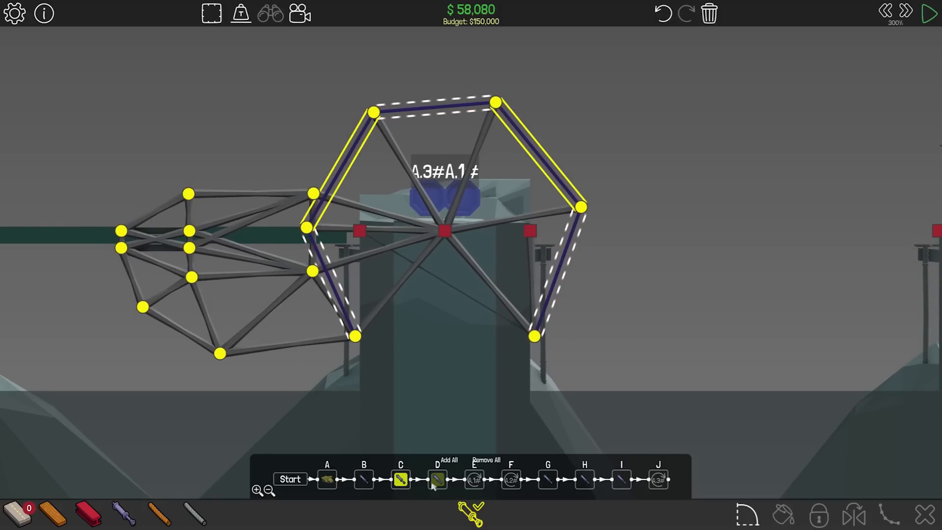
left_click(927, 13)
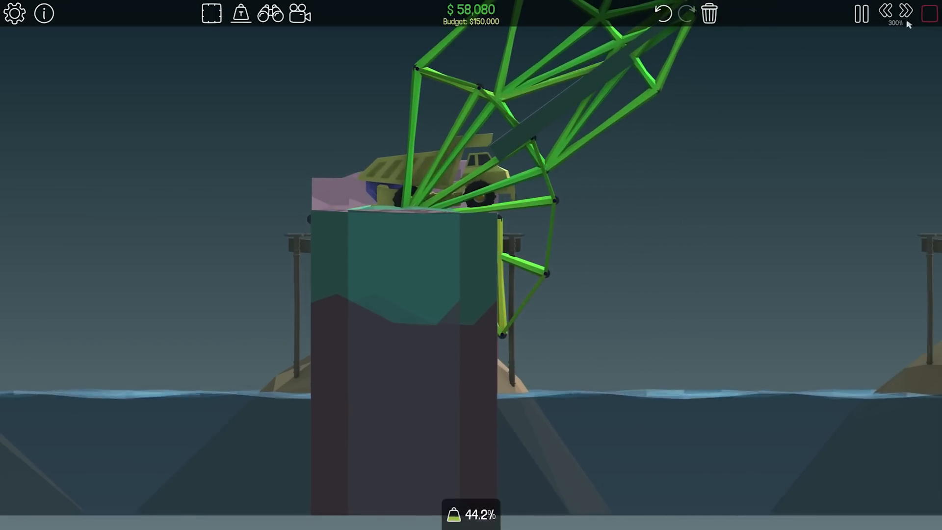
- Stop the test and return to building to reshape the pillar frame
left_click(859, 12)
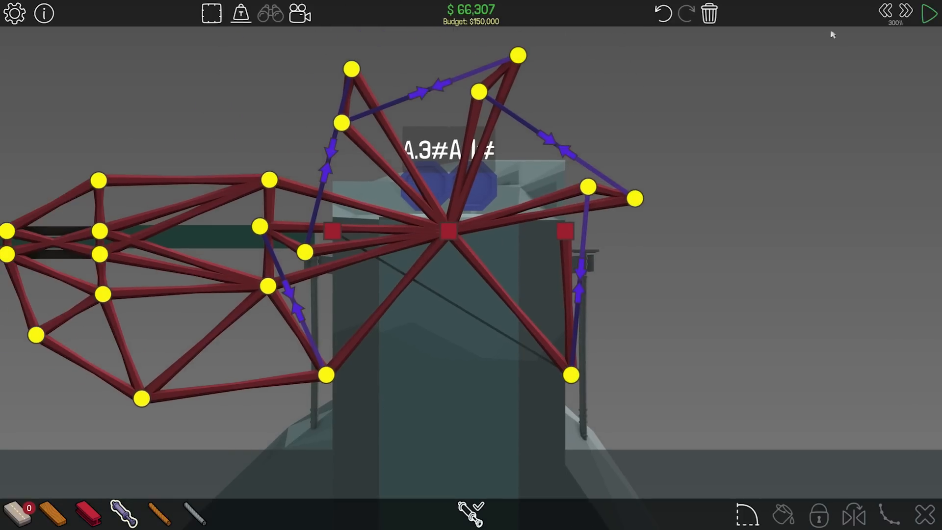
- Regroup the new pistons into phases B, C and D, then start the truck test
left_click(926, 13)
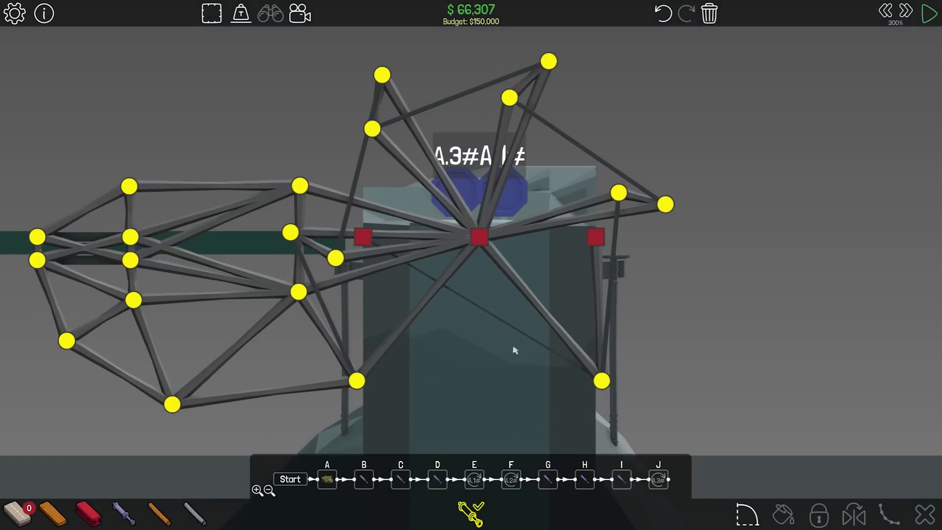
left_click(363, 479)
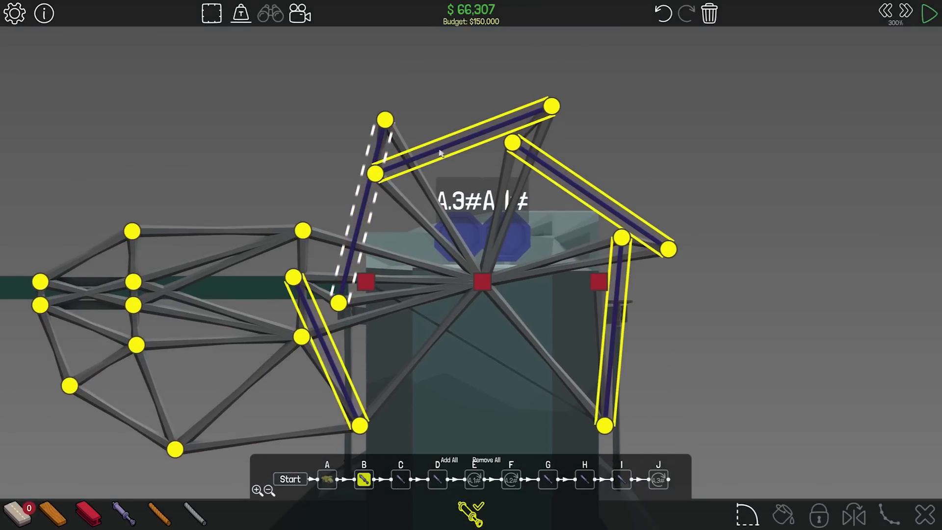
left_click(400, 478)
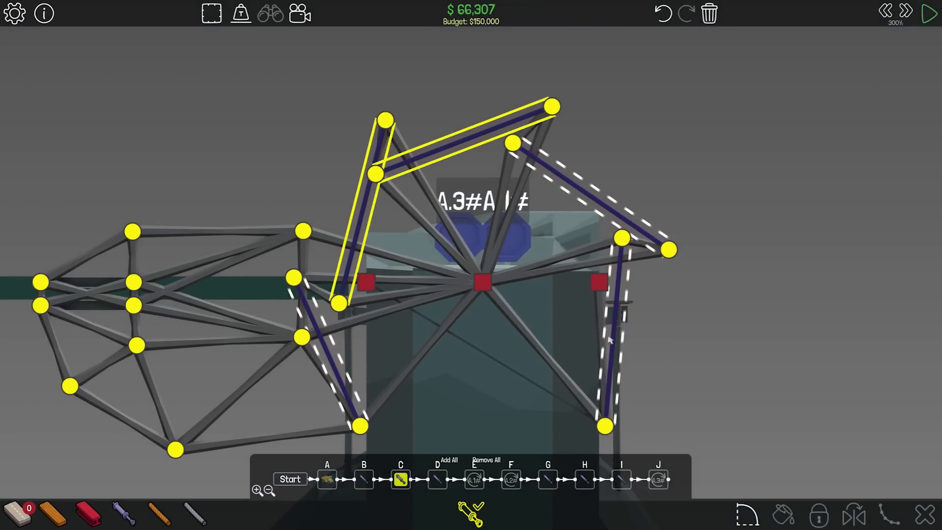
left_click(366, 478)
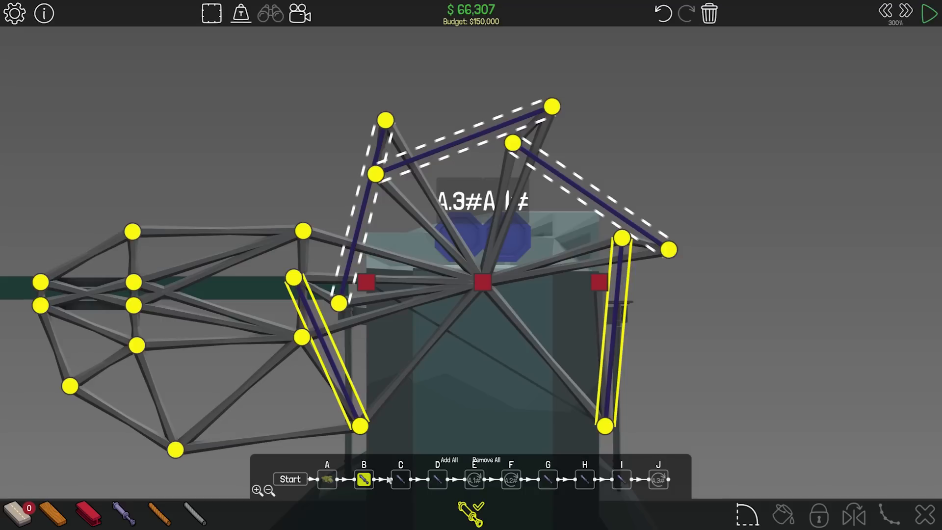
left_click(400, 479)
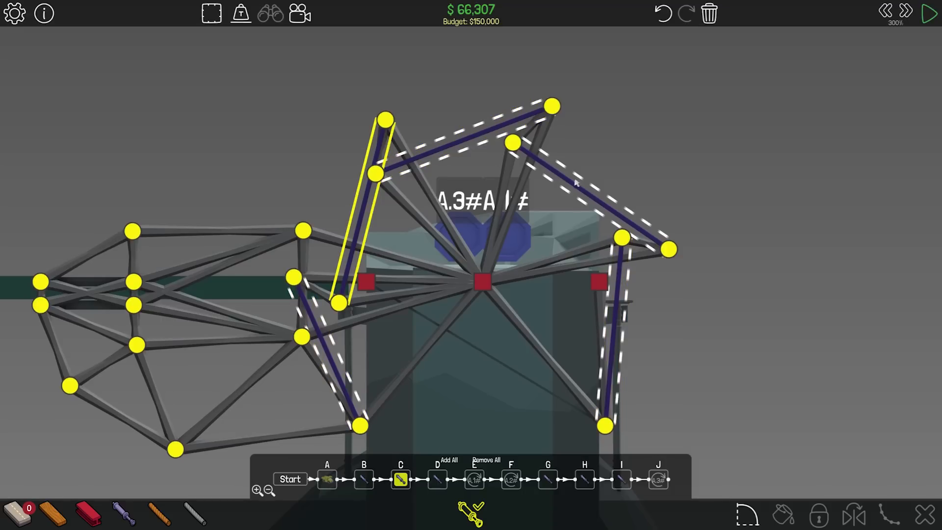
left_click(437, 479)
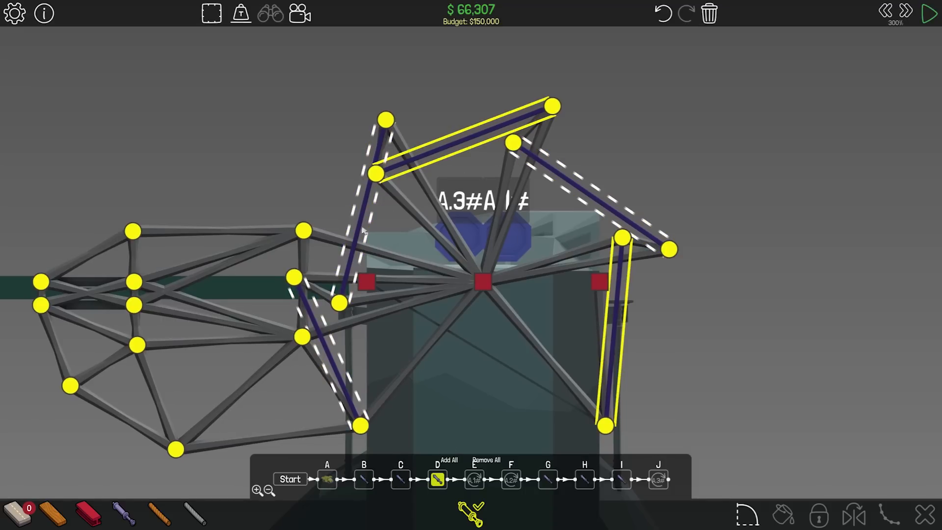
left_click(926, 13)
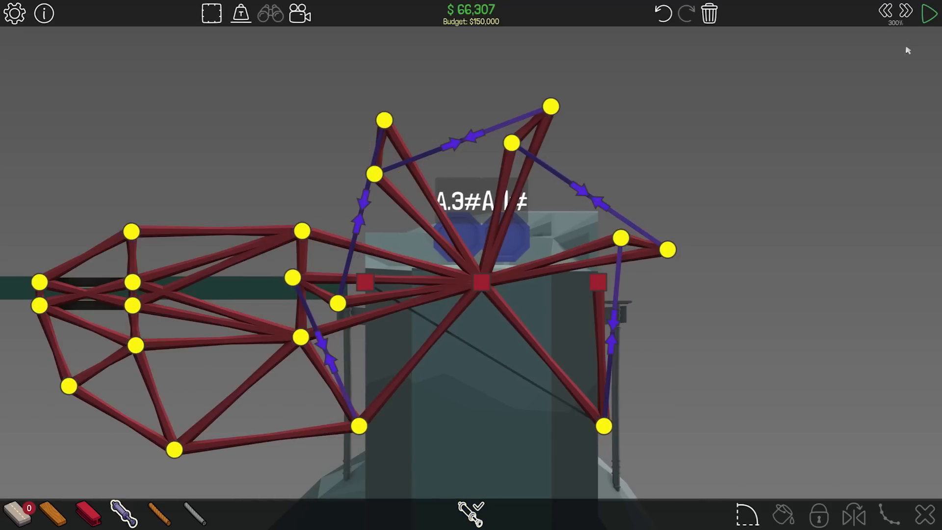
left_click(928, 12)
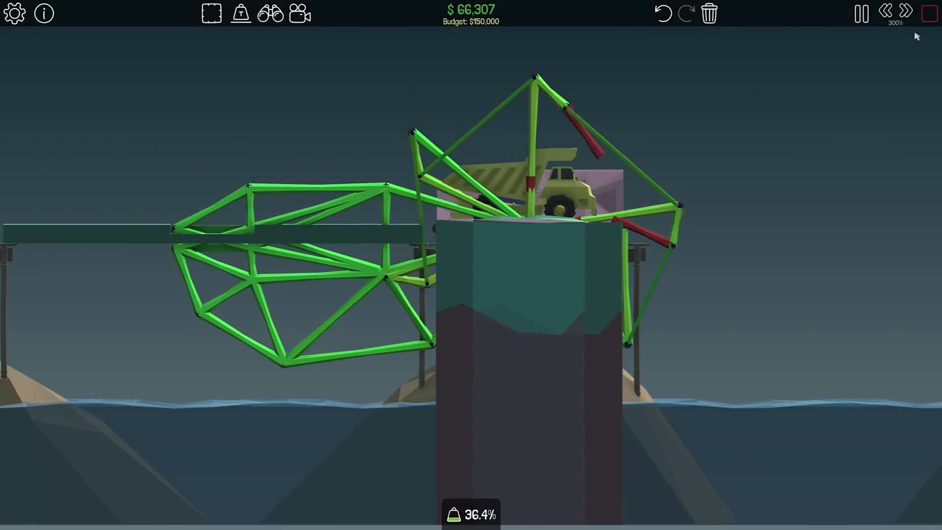
- Stop the run, test the truck once more, and stop it again
left_click(859, 13)
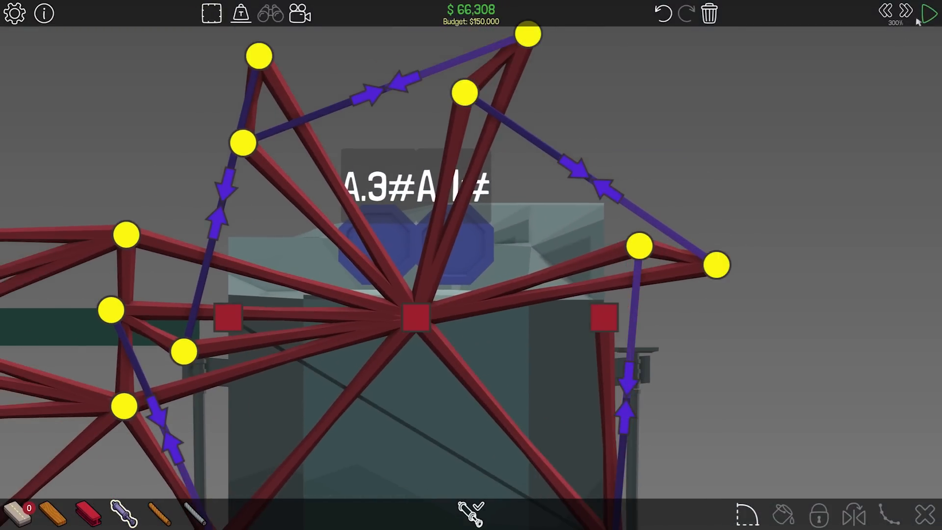
left_click(929, 12)
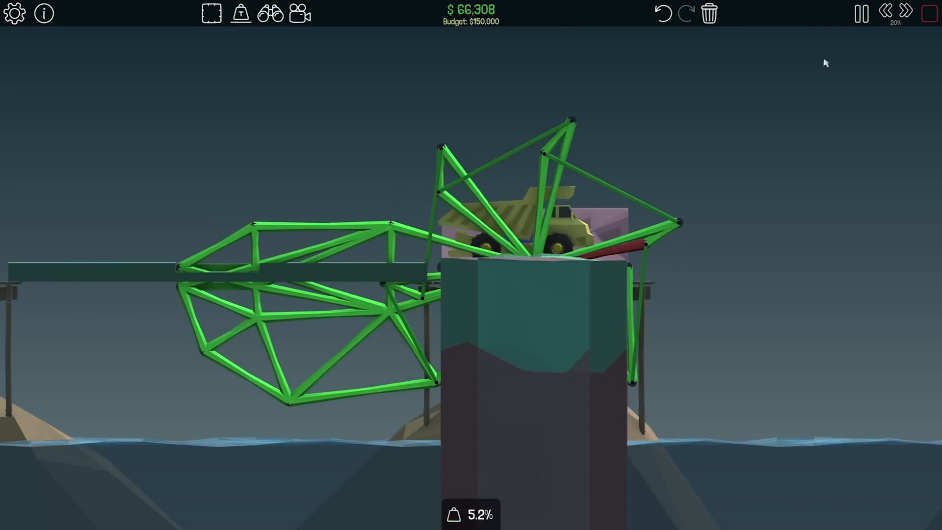
left_click(860, 13)
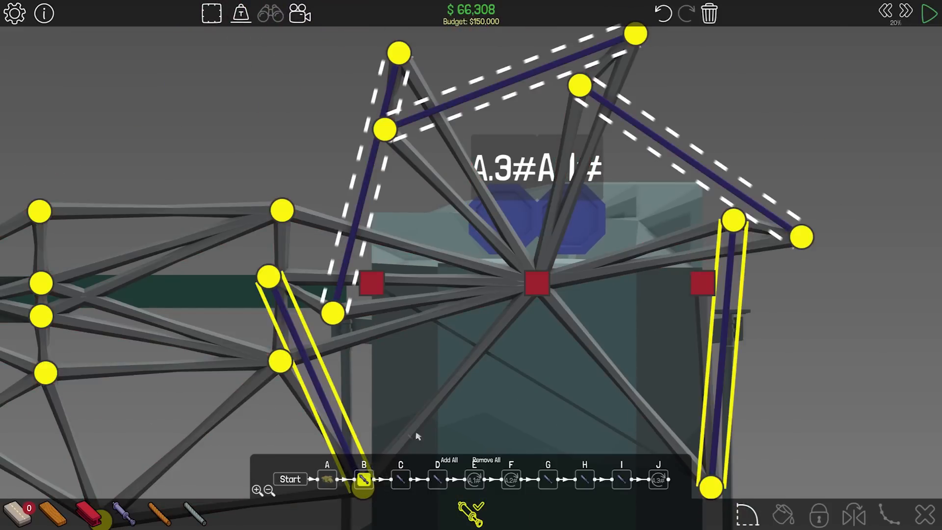
- Toggle which pistons act in phase C and the following phase
left_click(401, 478)
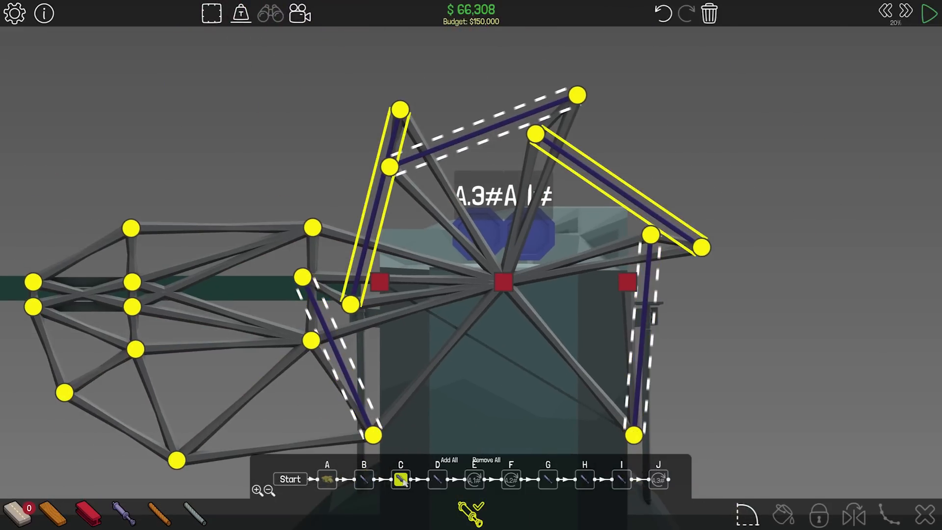
left_click(438, 479)
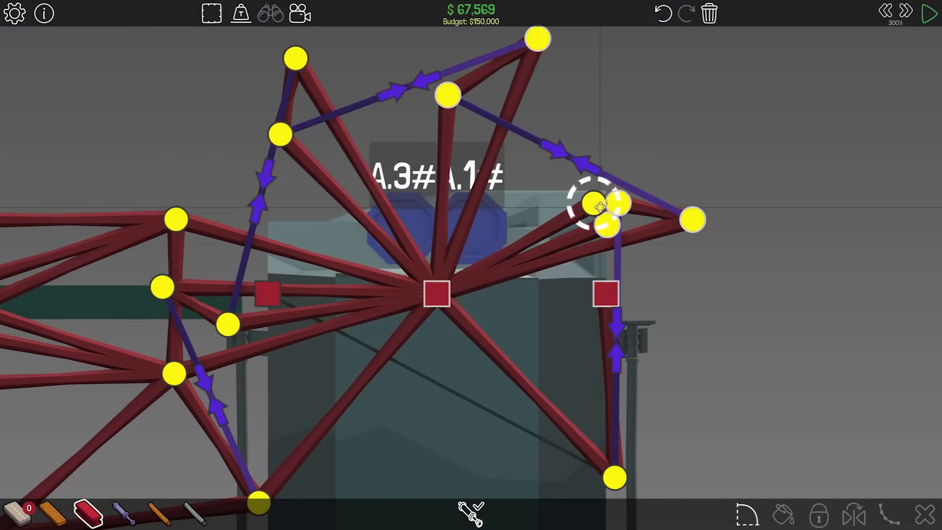
- Move the piston joints and re-anchor the right and left pistons at lower joints on the arm
left_click(928, 12)
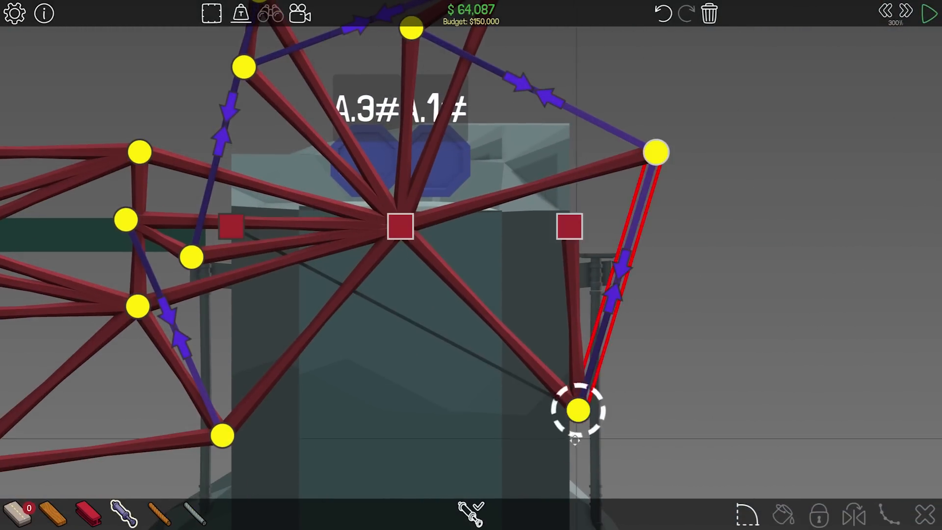
left_click(928, 11)
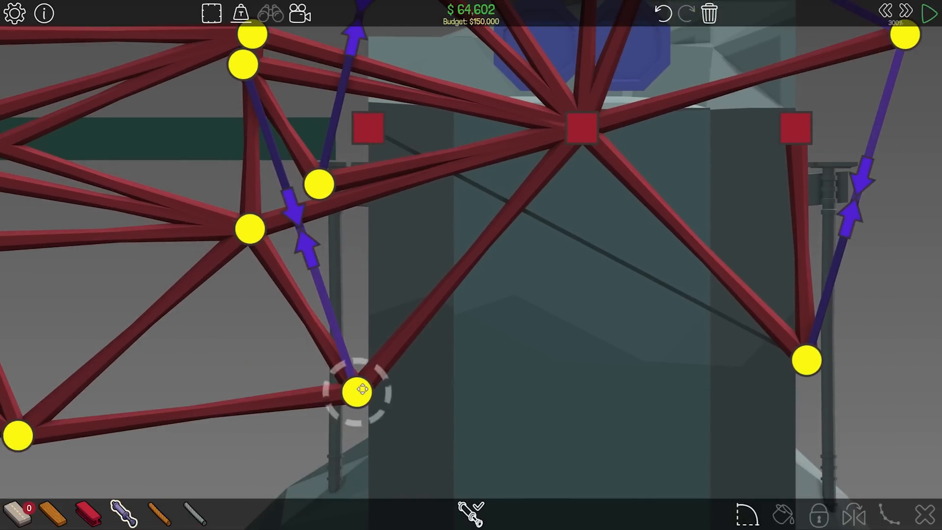
left_click(927, 11)
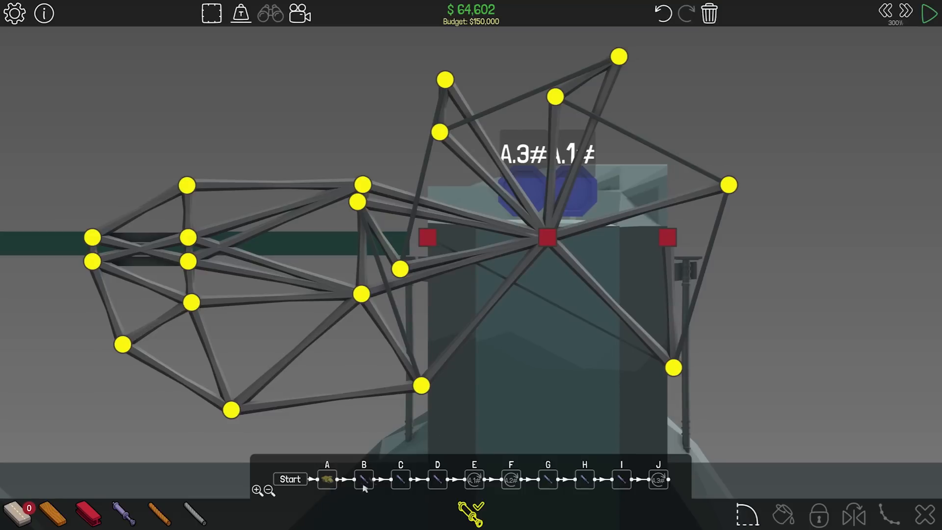
- Reassign the pistons acting in phases C and D of the sequence
left_click(401, 479)
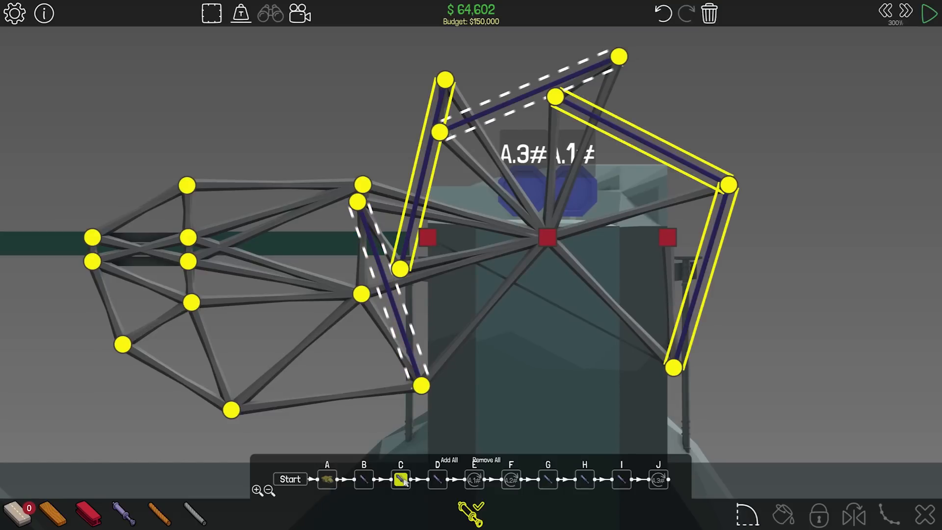
left_click(437, 479)
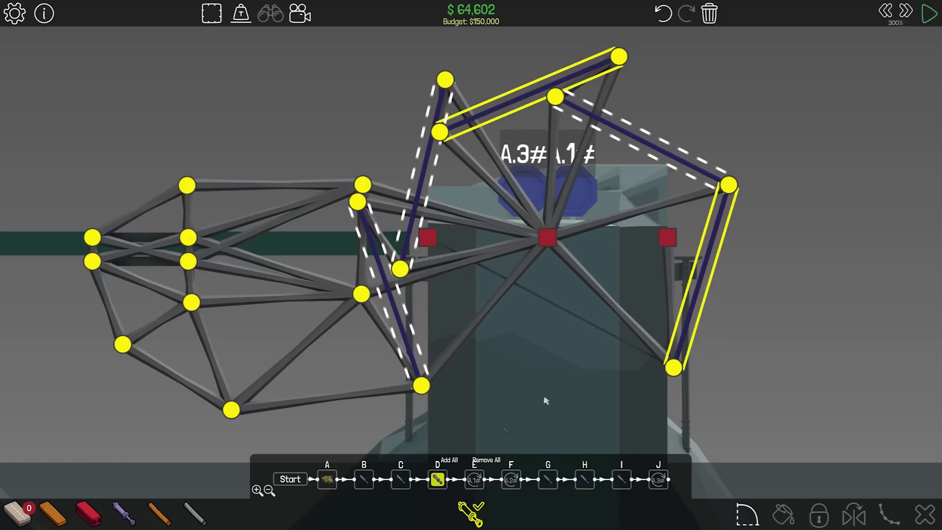
left_click(927, 10)
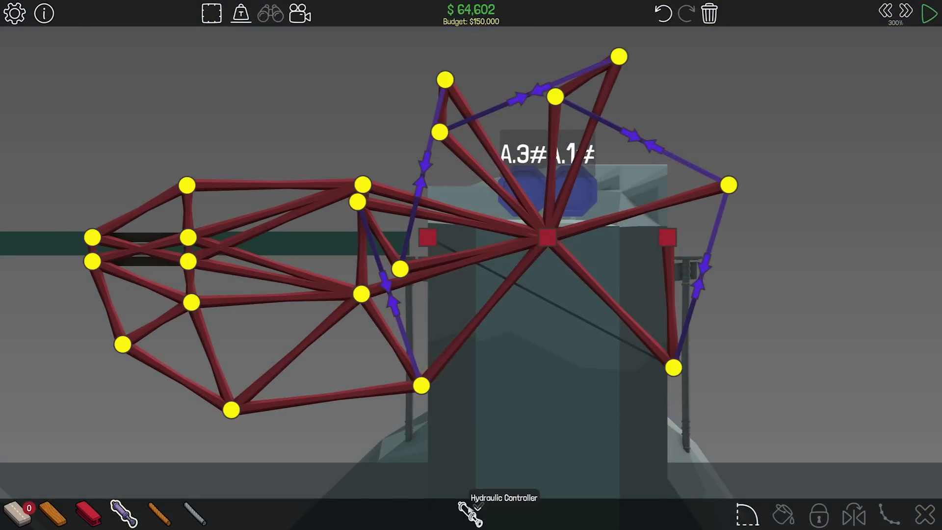
- Reassign the pistons for phases B and C, then run a truck test of the arm
left_click(471, 515)
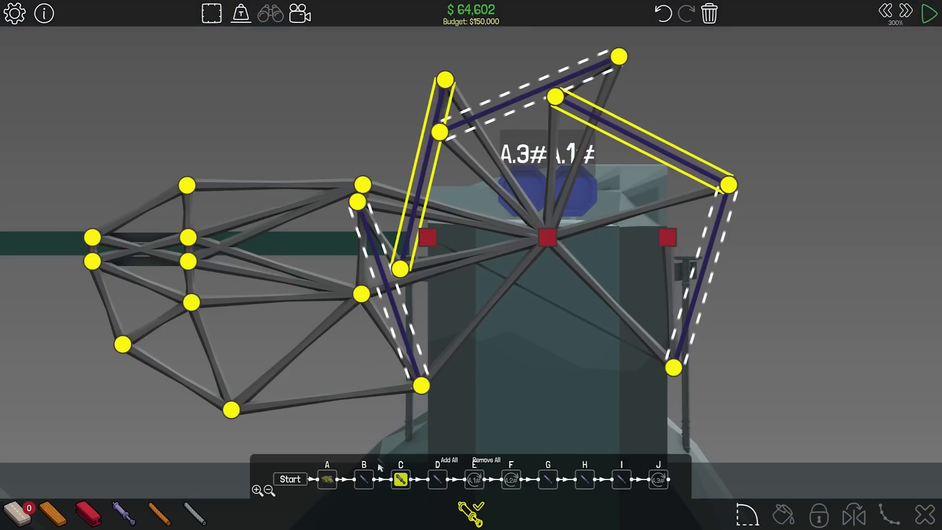
left_click(364, 479)
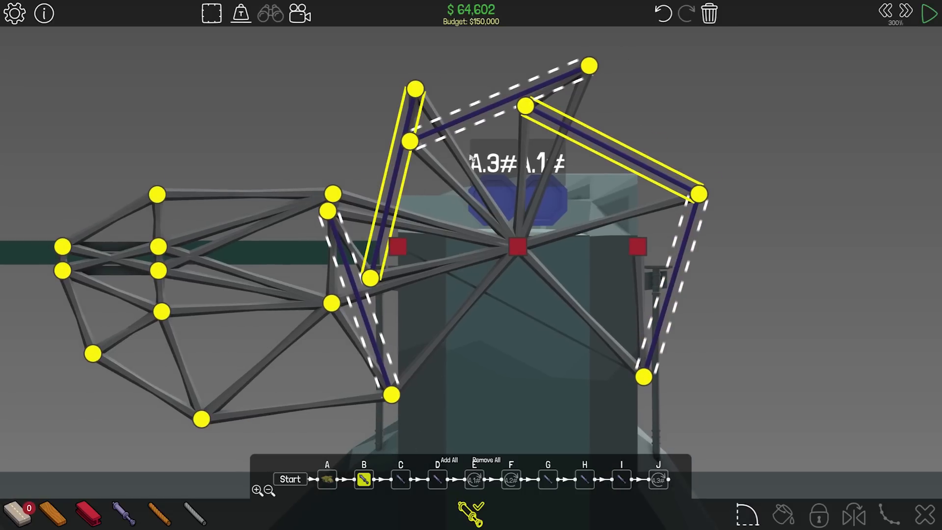
left_click(401, 478)
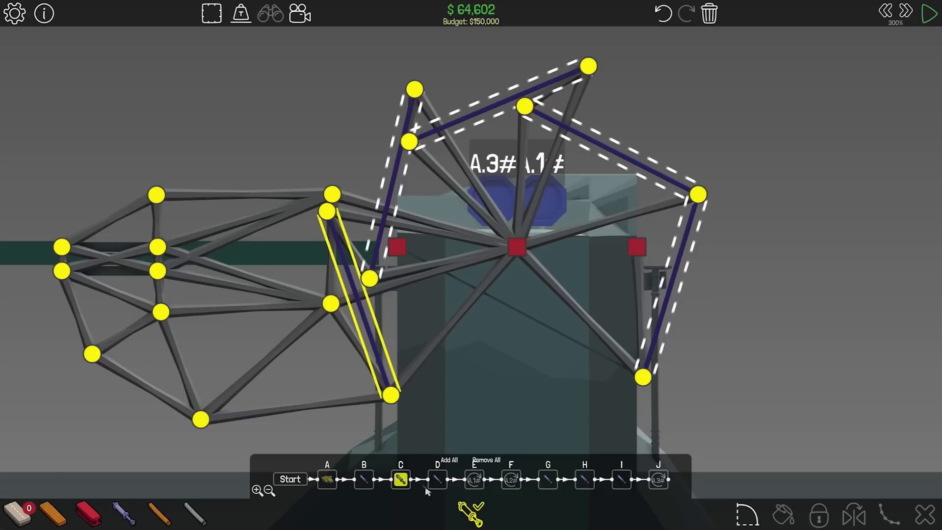
left_click(437, 478)
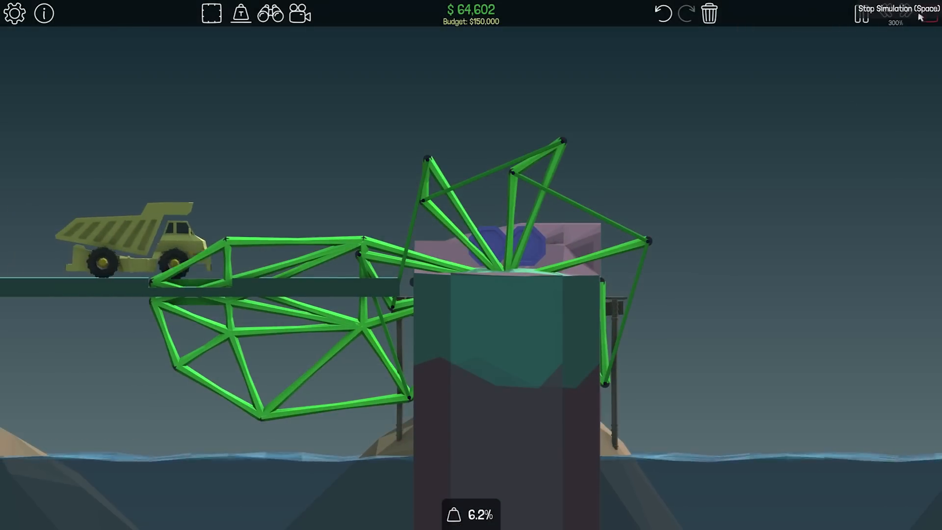
- Stop the test and brace the arm's upper corners with short steel beams near both pistons
left_click(861, 14)
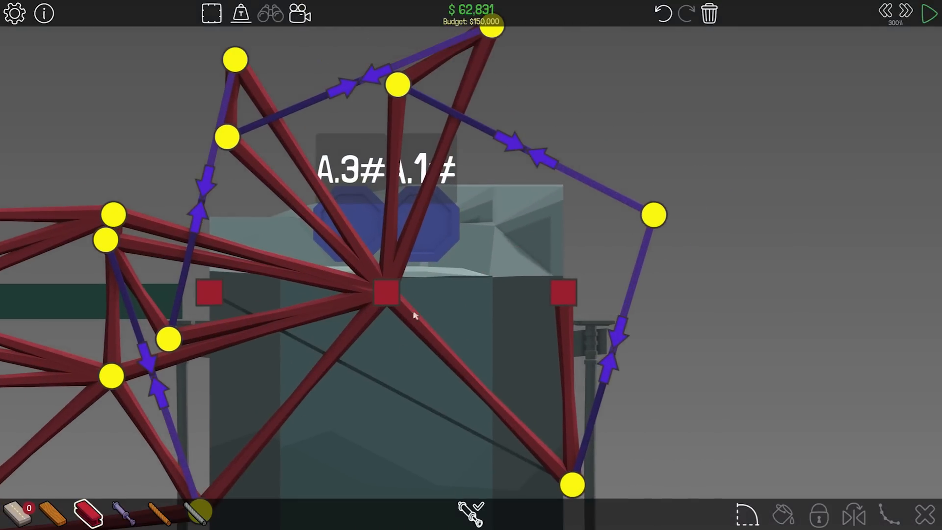
left_click_drag(386, 293, 593, 235)
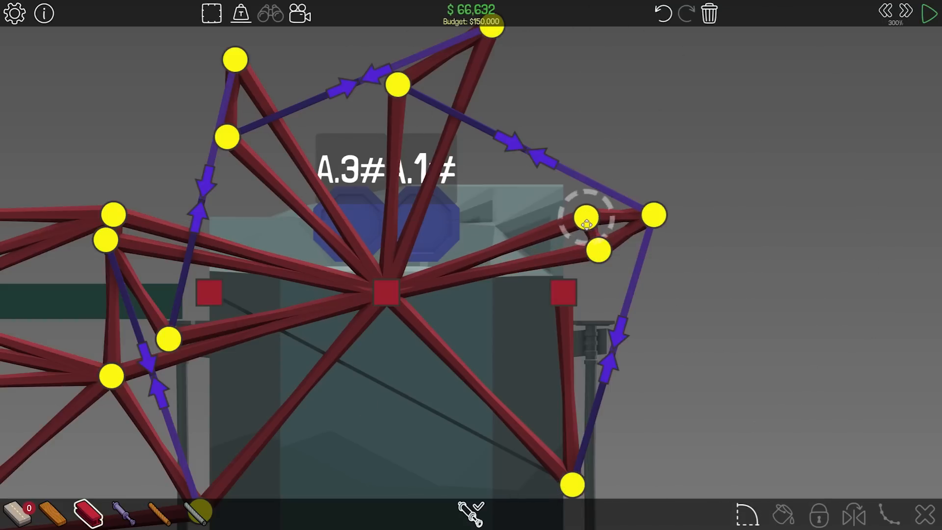
left_click(928, 12)
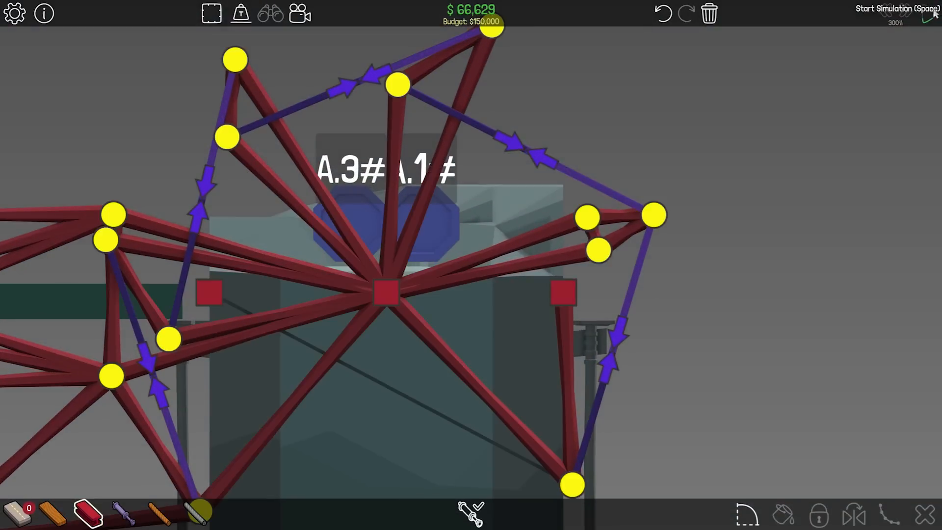
left_click(926, 15)
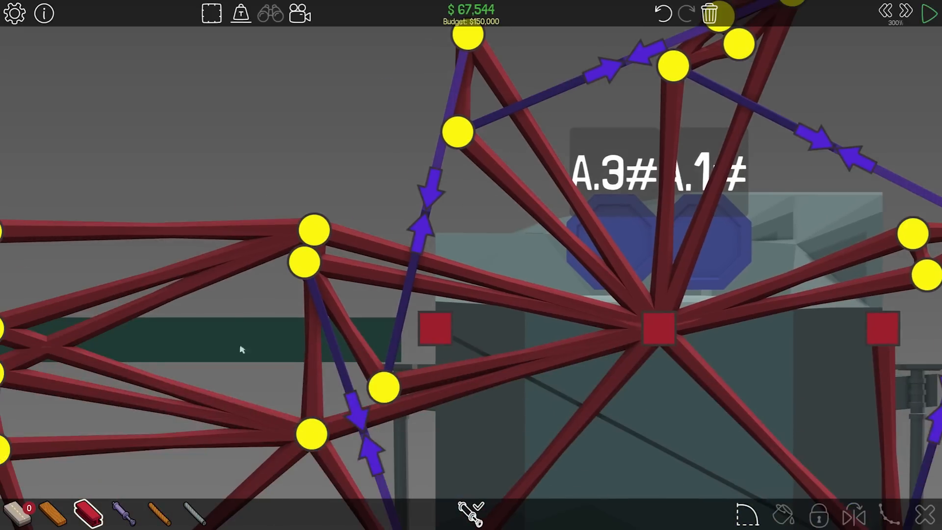
left_click(924, 11)
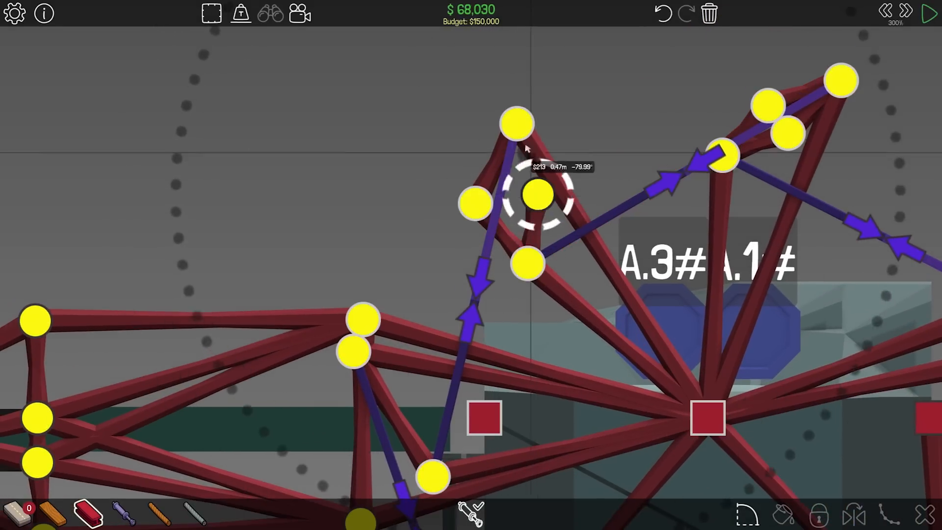
- Add short steel braces around the upper arm joints, slow the playback and start another test
left_click_drag(536, 194, 528, 264)
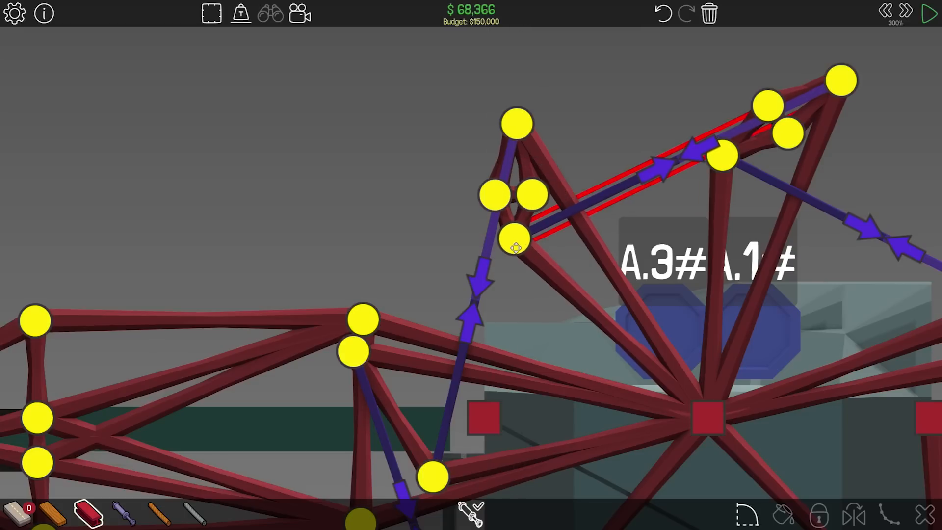
left_click(926, 11)
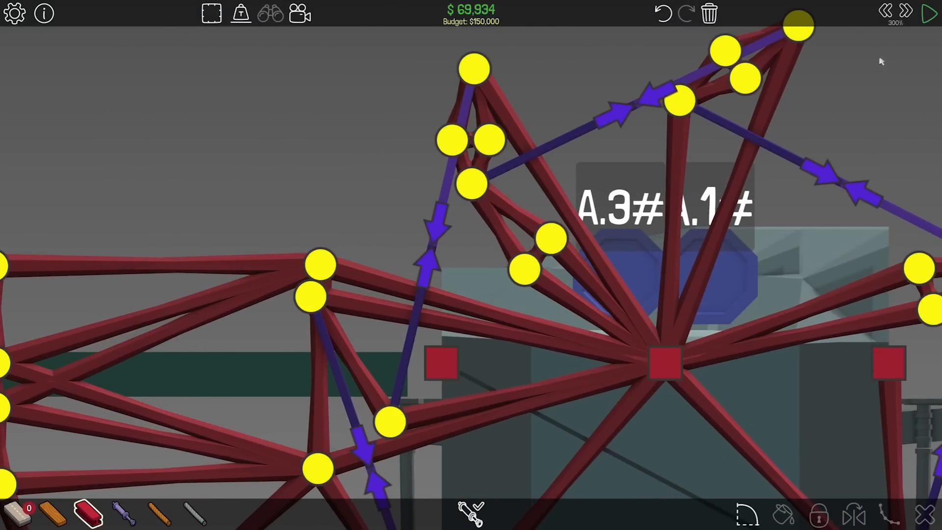
left_click(930, 12)
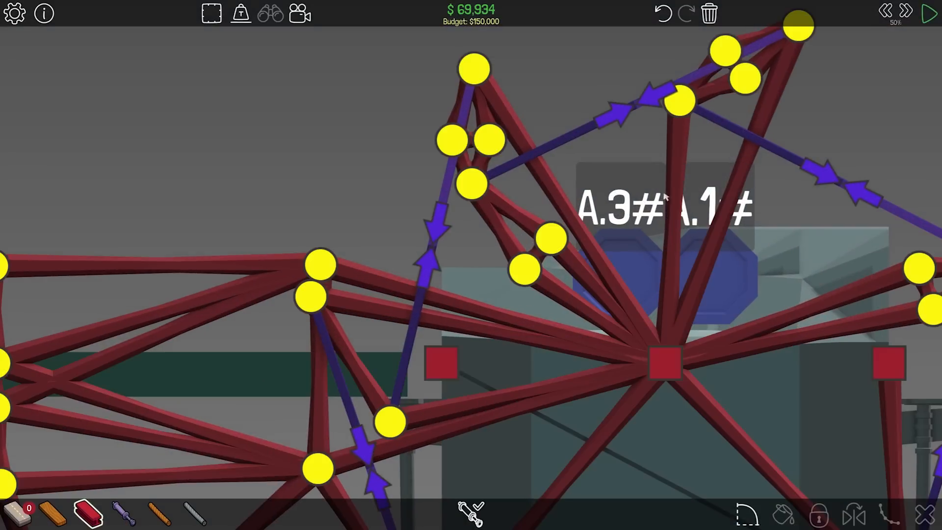
left_click(664, 367)
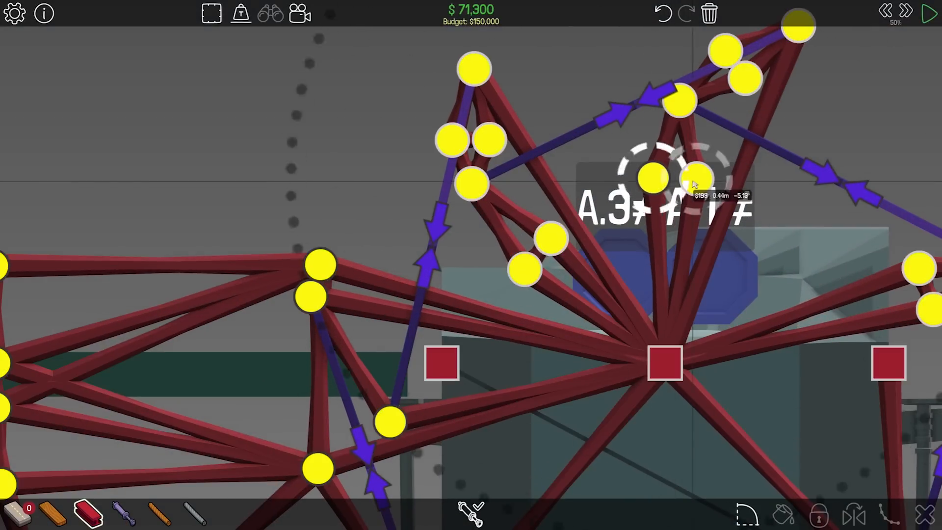
left_click(926, 13)
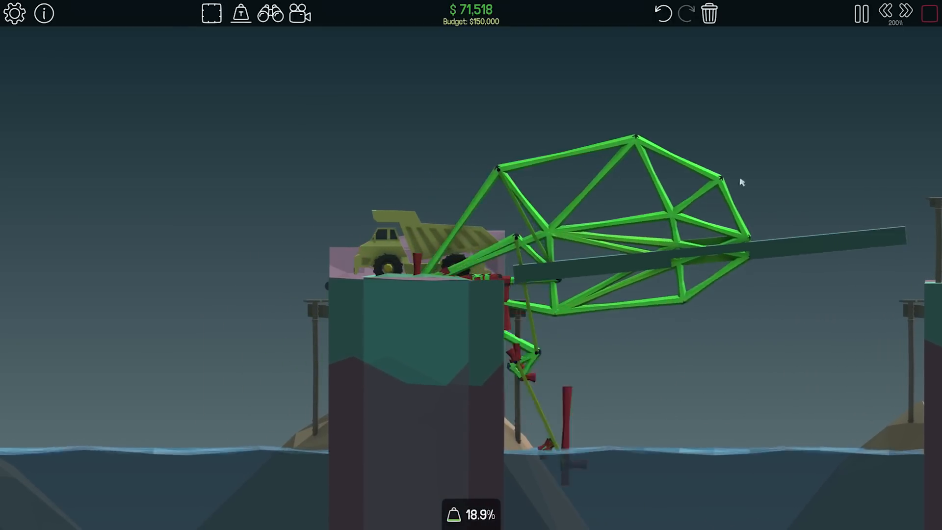
- Stop the test and rework which pistons act in hydraulic phases G and I
left_click(859, 12)
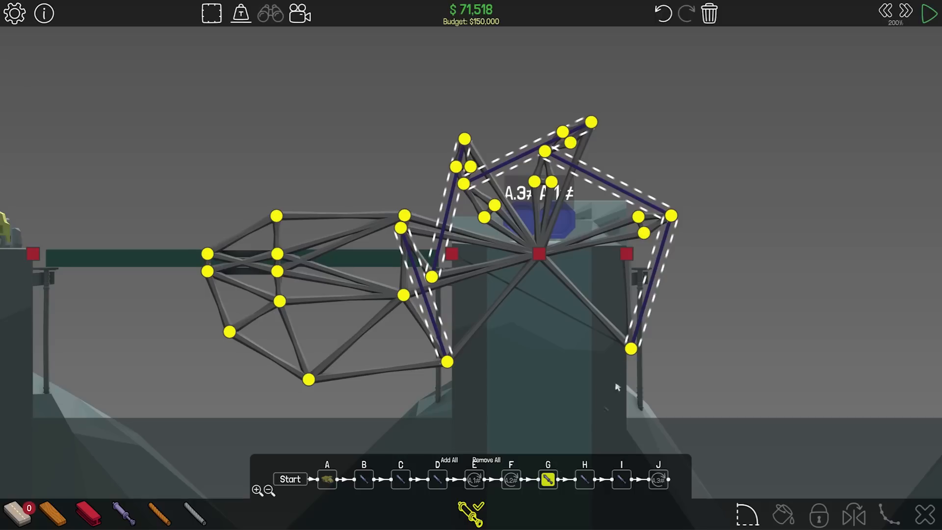
left_click(584, 478)
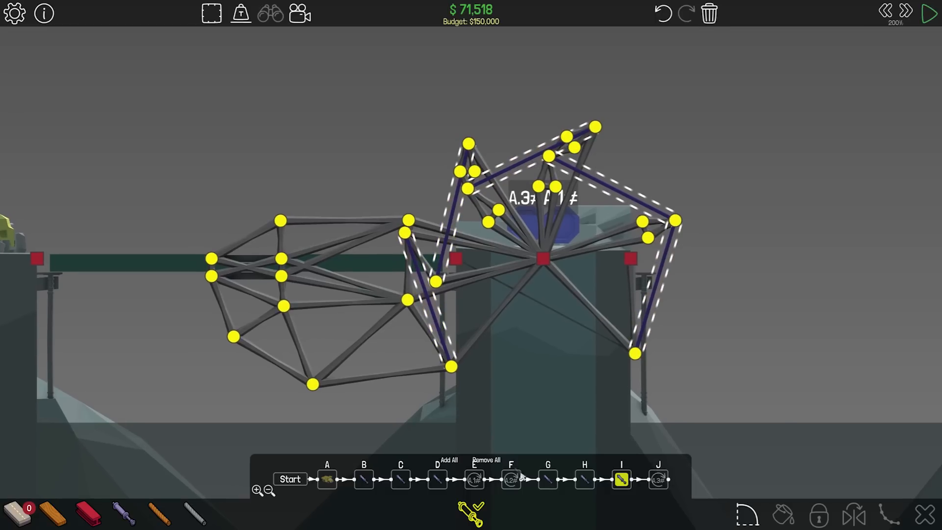
left_click(583, 478)
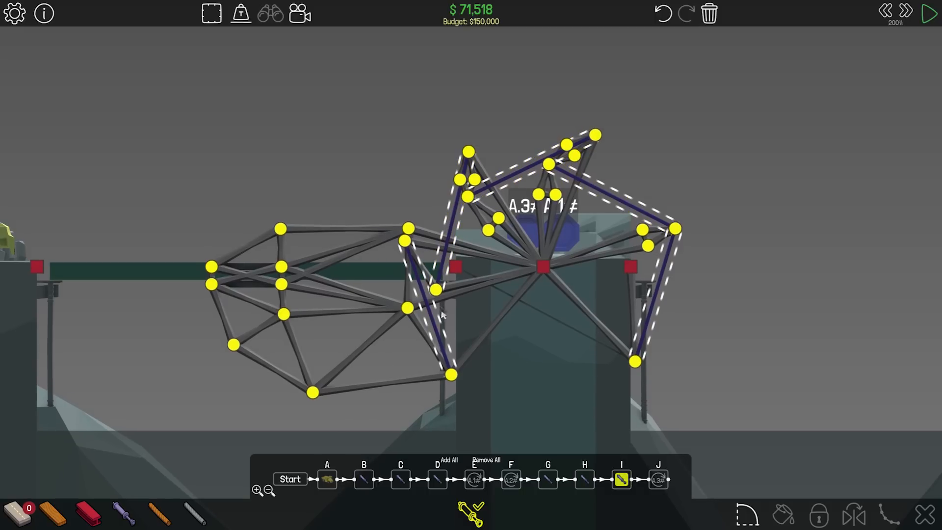
left_click(926, 13)
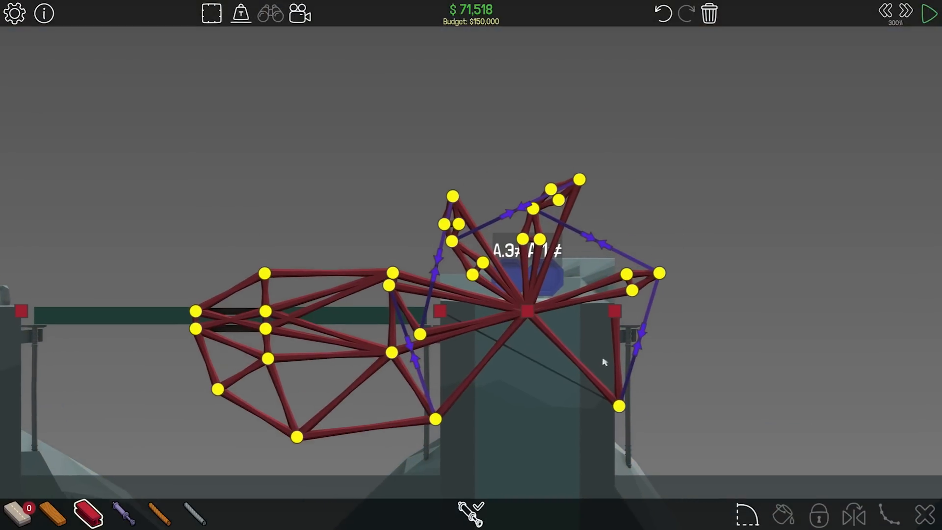
- Run a truck test to watch the arm tip the road upward
left_click(926, 10)
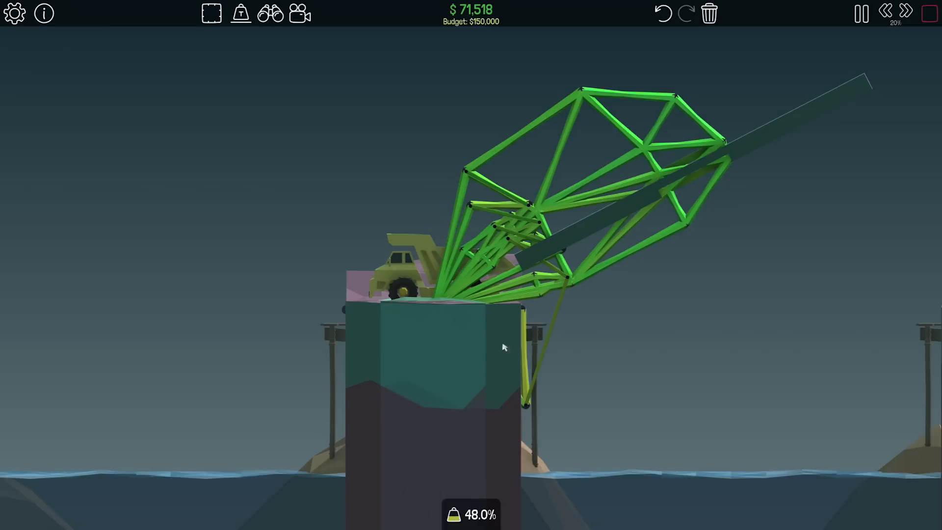
mouse_move(915, 22)
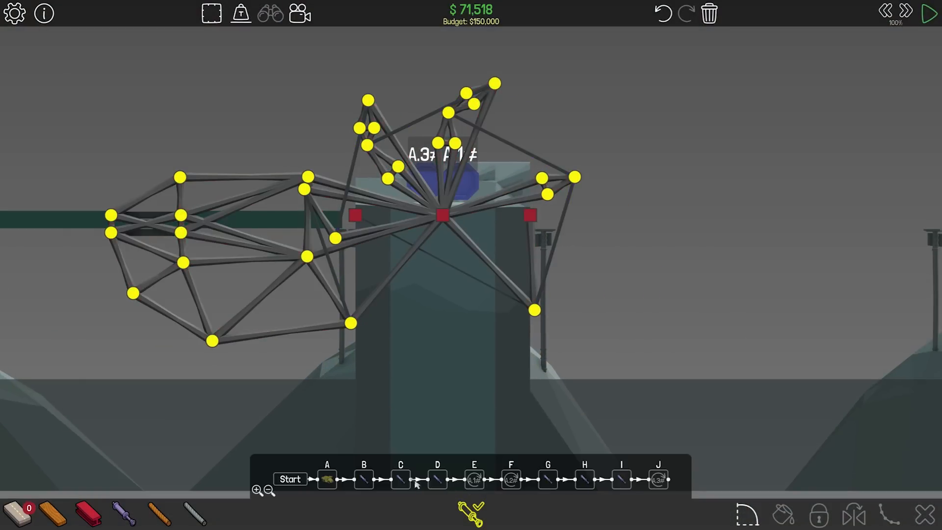
- Review phase G's pistons, close the sequence and begin reworking the beam under the right piston
left_click(548, 478)
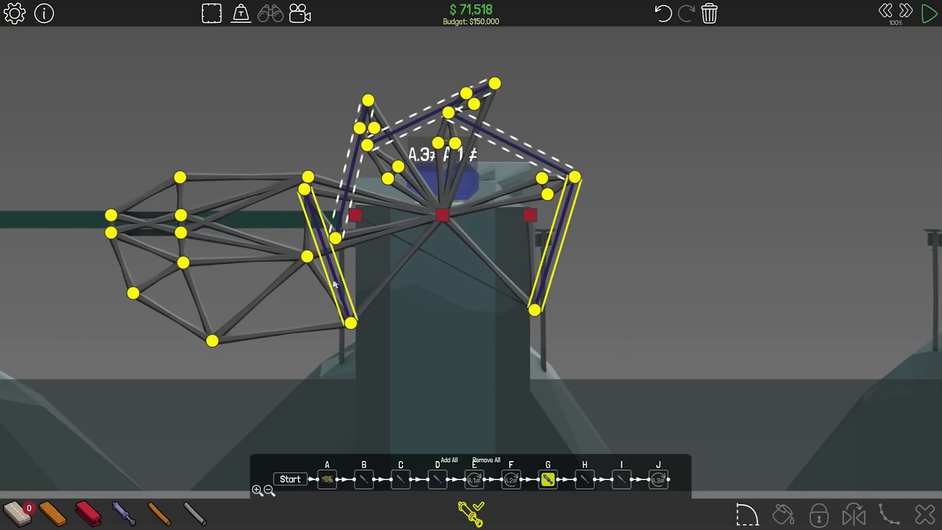
left_click(584, 478)
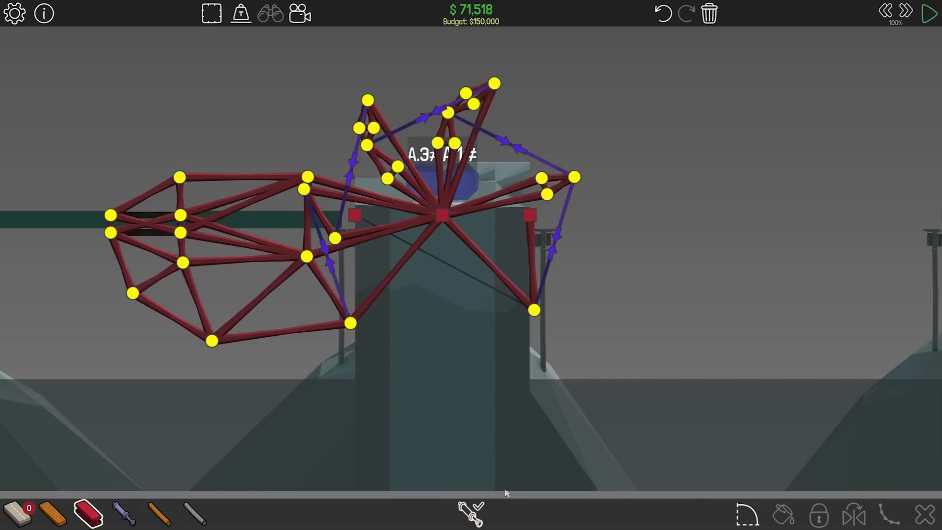
left_click(927, 11)
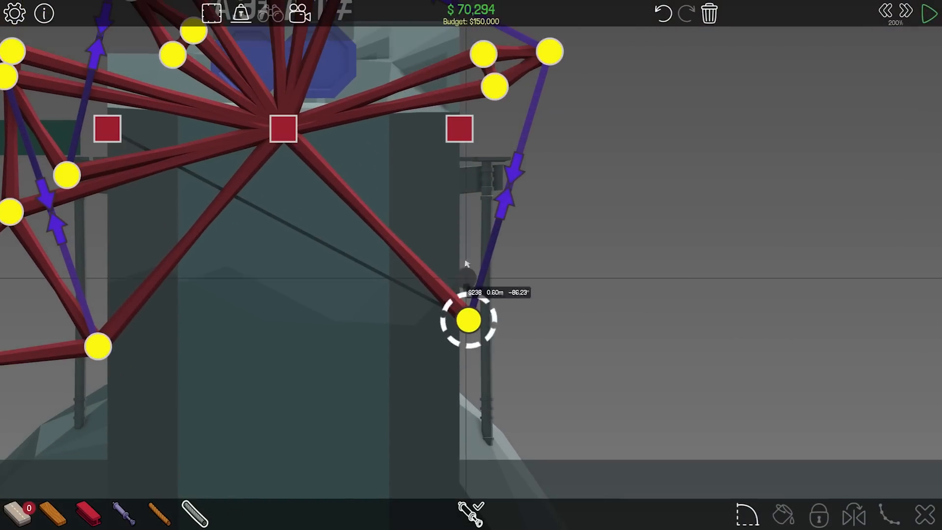
- Add a lower joint beneath the right piston and connect extra steel beams around the pillar support
left_click(928, 13)
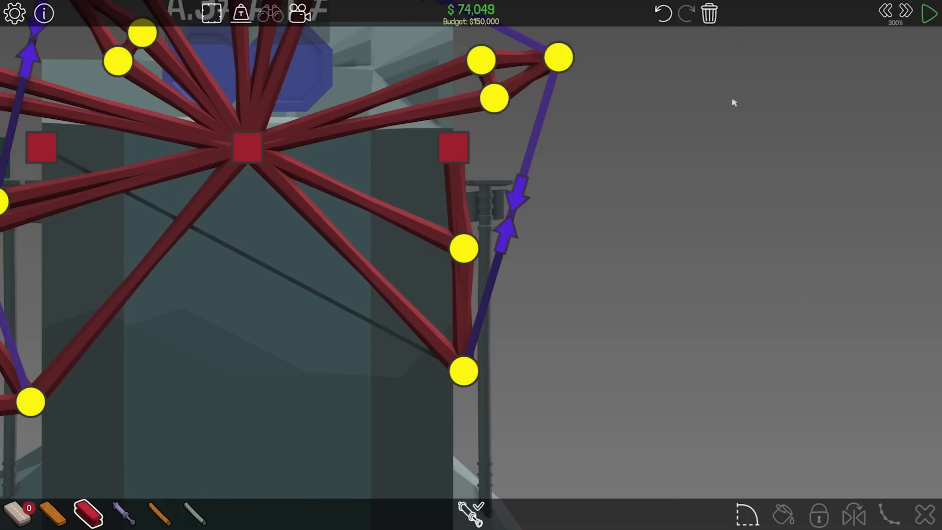
left_click(928, 12)
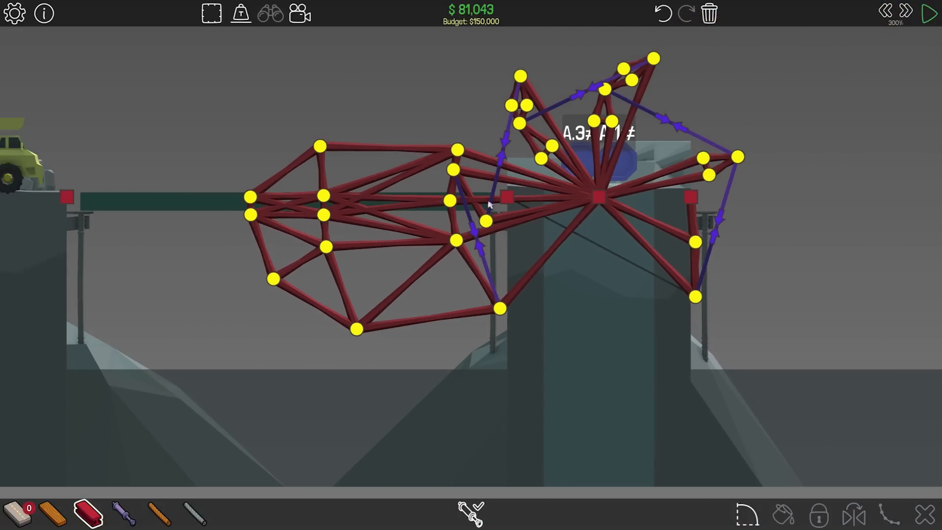
- Run the final test so the truck crosses and the Crane level completes at $81,043
left_click(928, 13)
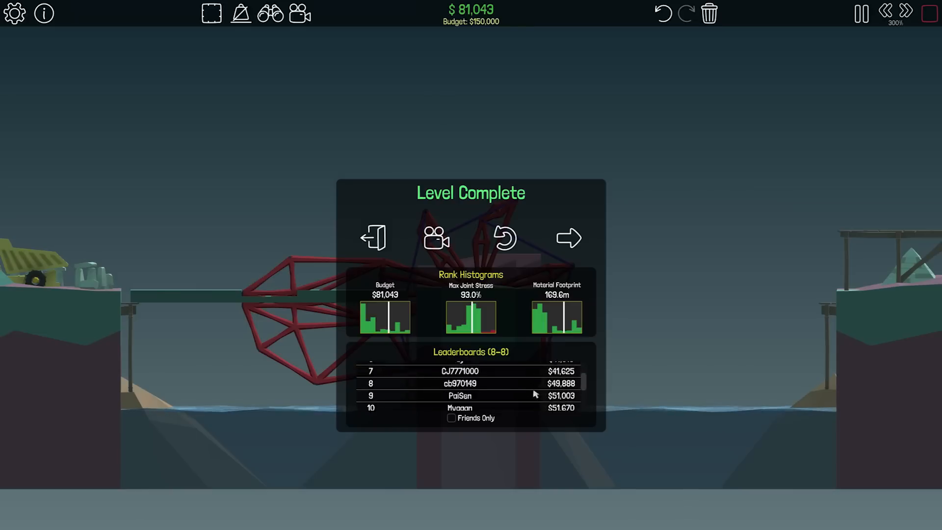
scroll("down", 3)
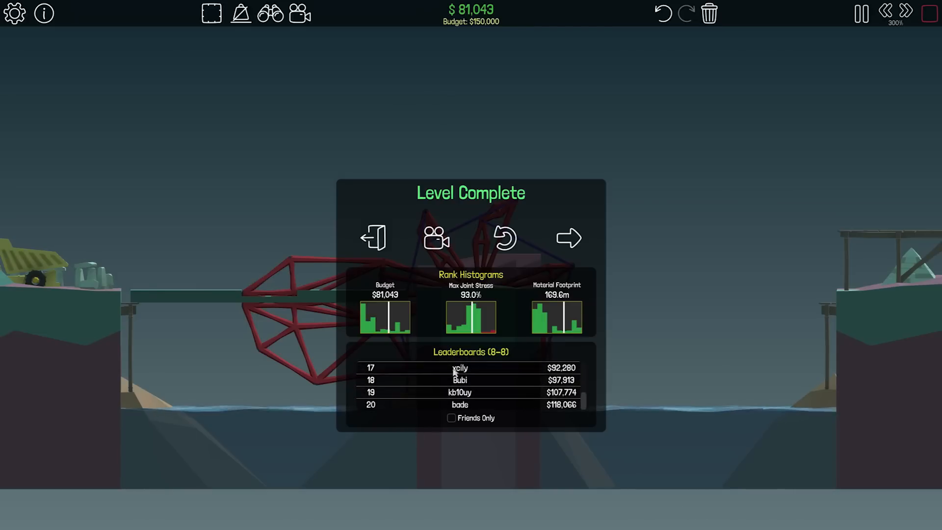